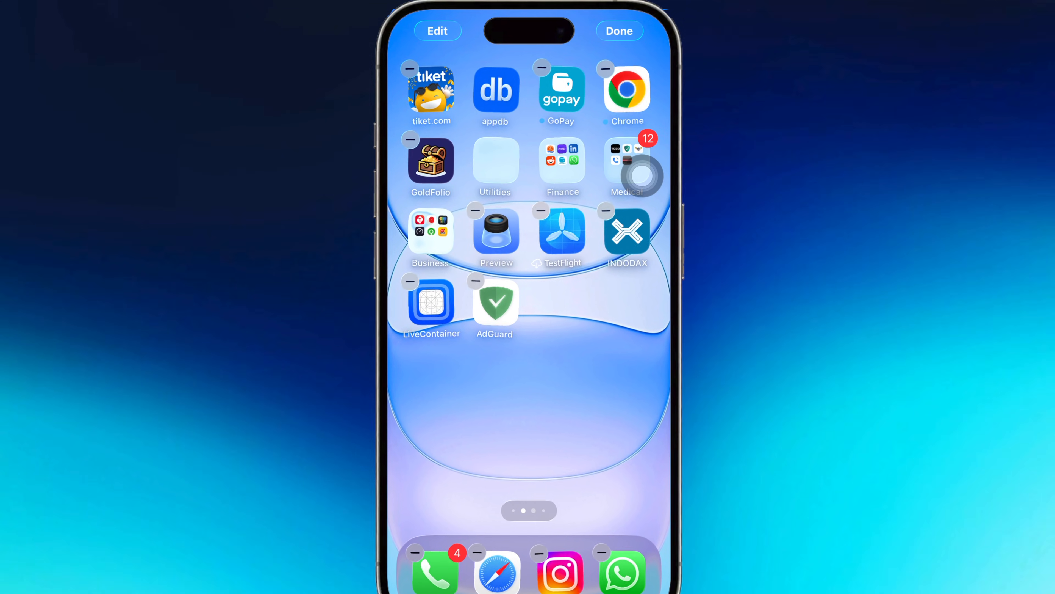
# - Launch LiveContainer from the home screen and dismiss the certificate-imported and Filza error alerts
pyautogui.click(618, 30)
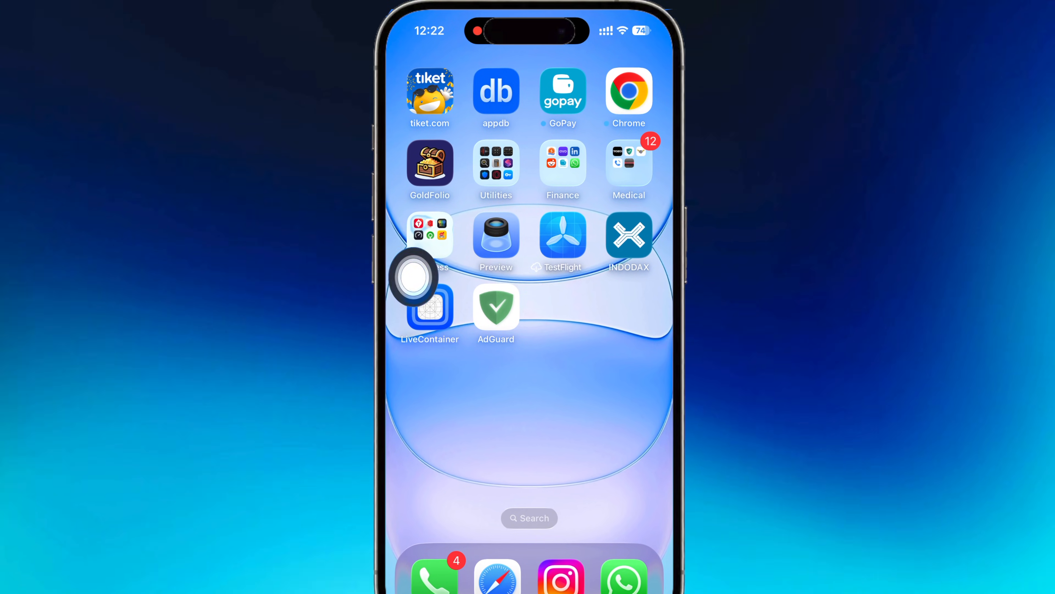
pyautogui.click(429, 309)
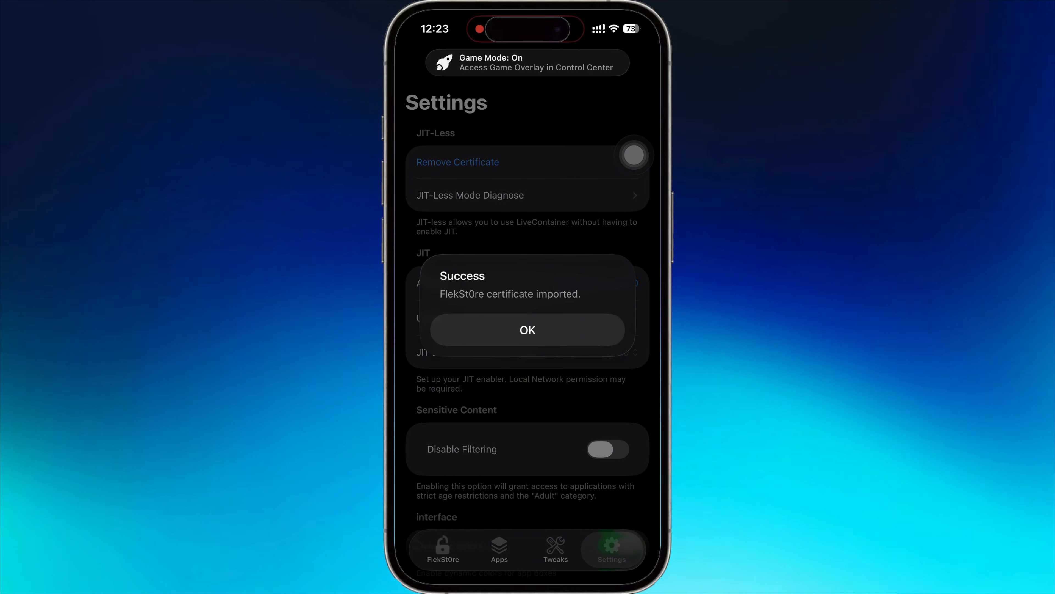
pyautogui.click(527, 330)
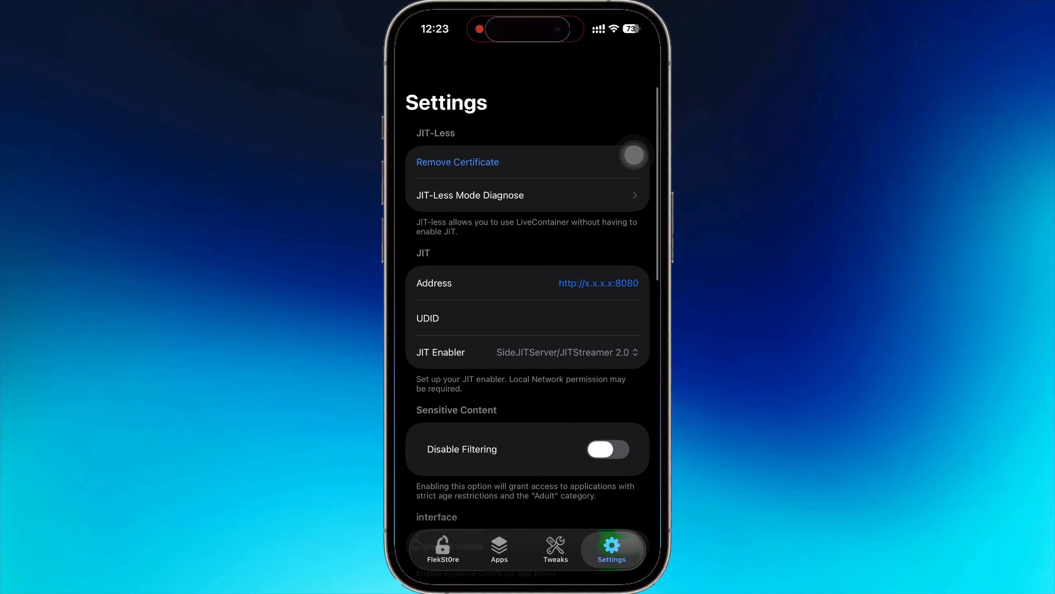
pyautogui.click(499, 548)
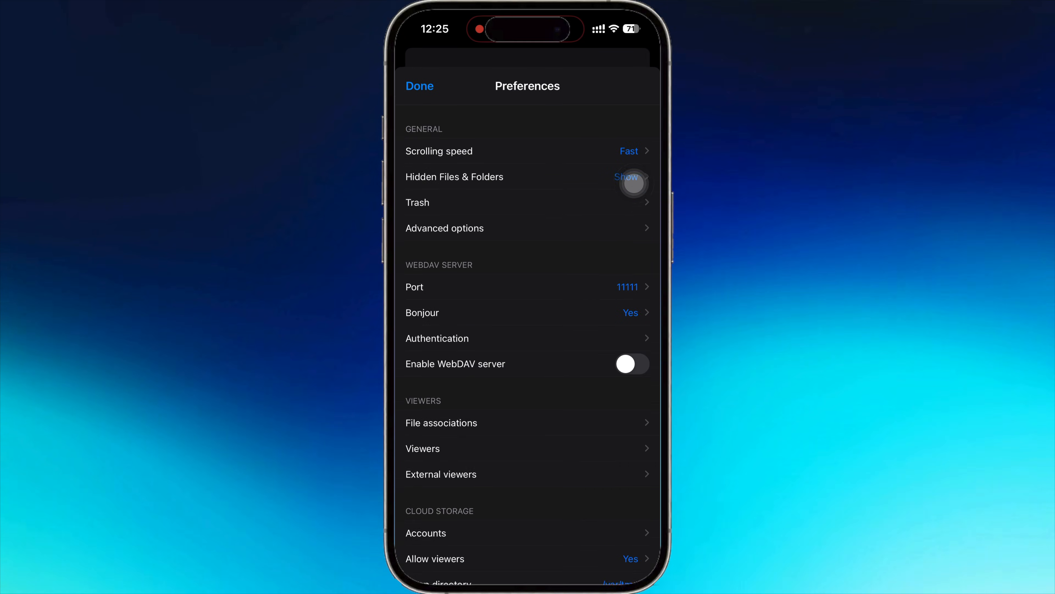
pyautogui.click(420, 86)
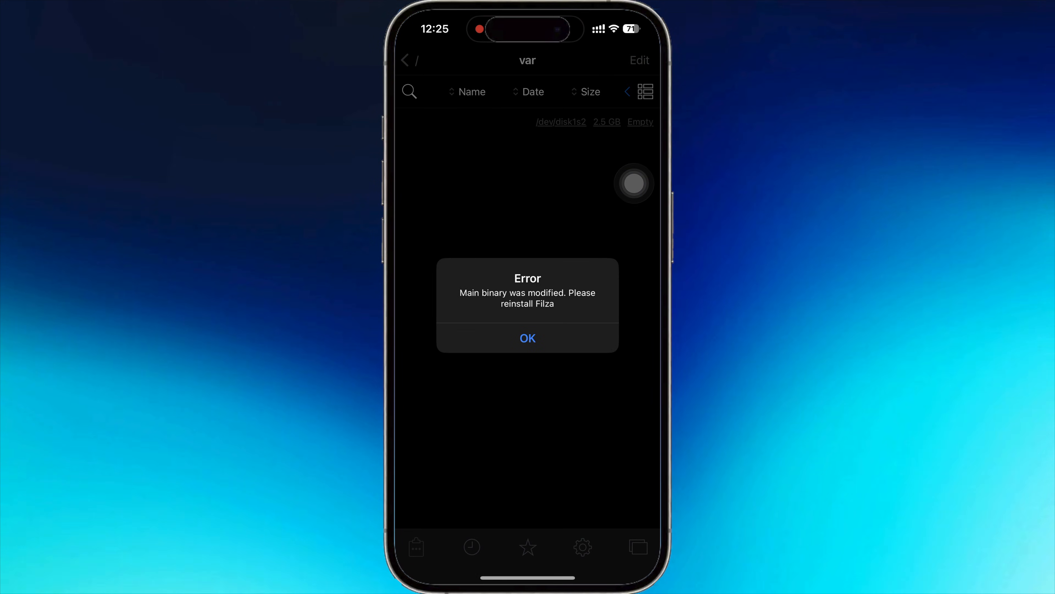
pyautogui.click(527, 338)
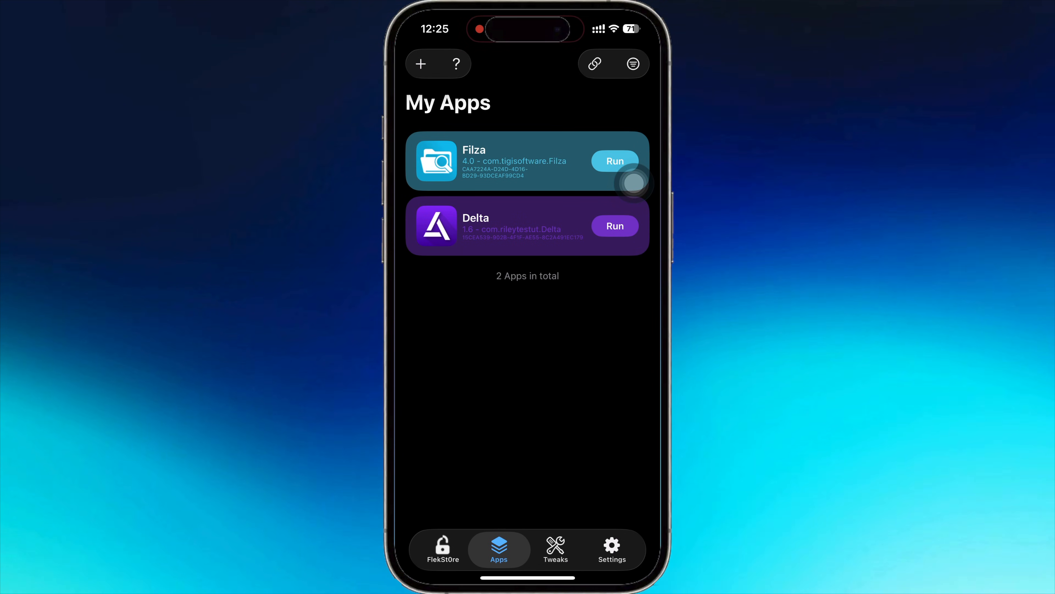
# - Look through LiveContainer's FlekSt0re app library and its Settings page
pyautogui.click(443, 549)
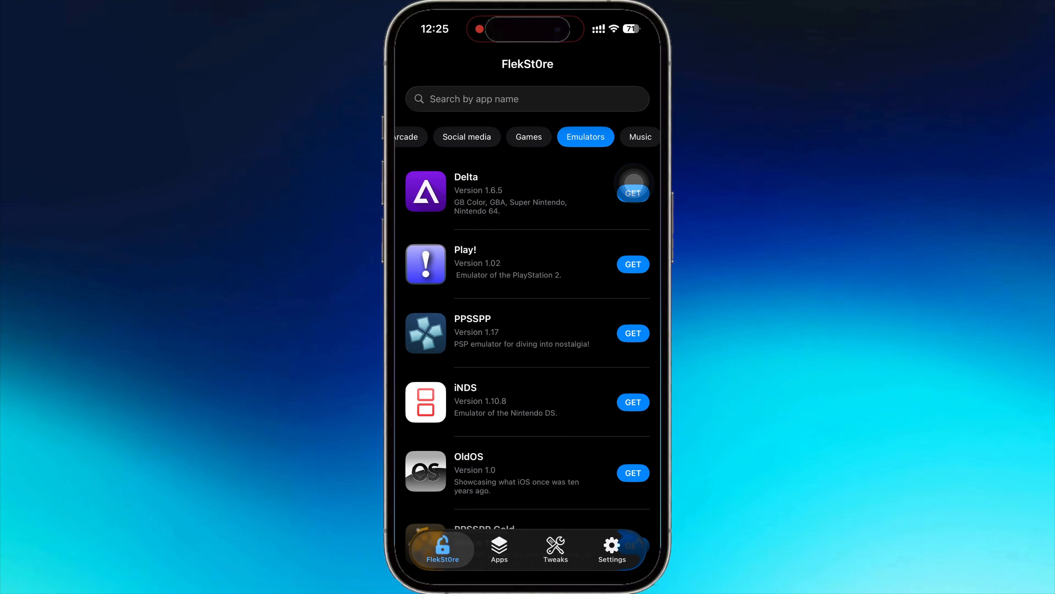
pyautogui.scroll(-3)
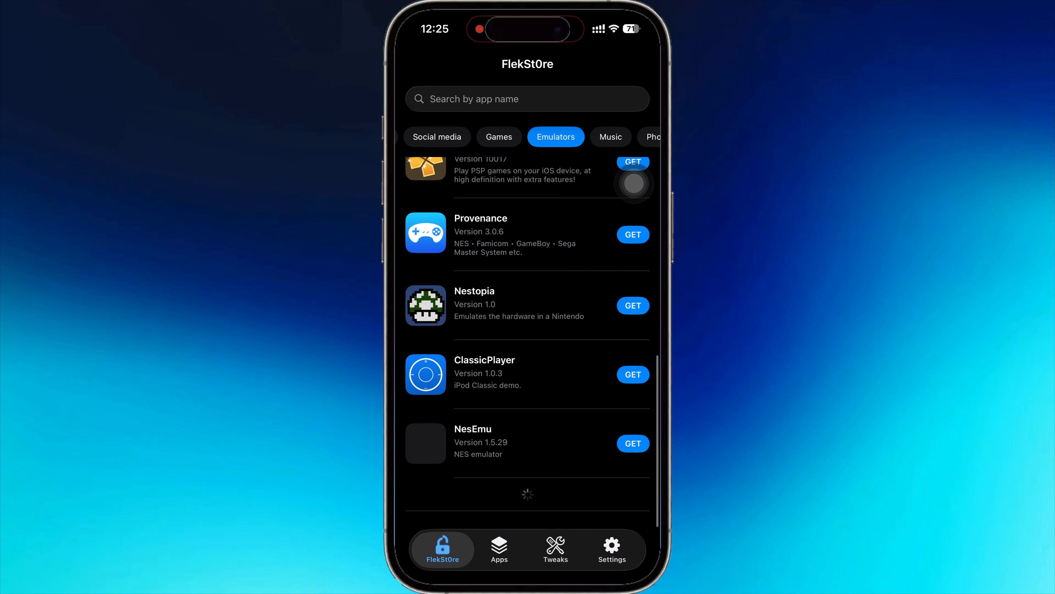
pyautogui.click(611, 549)
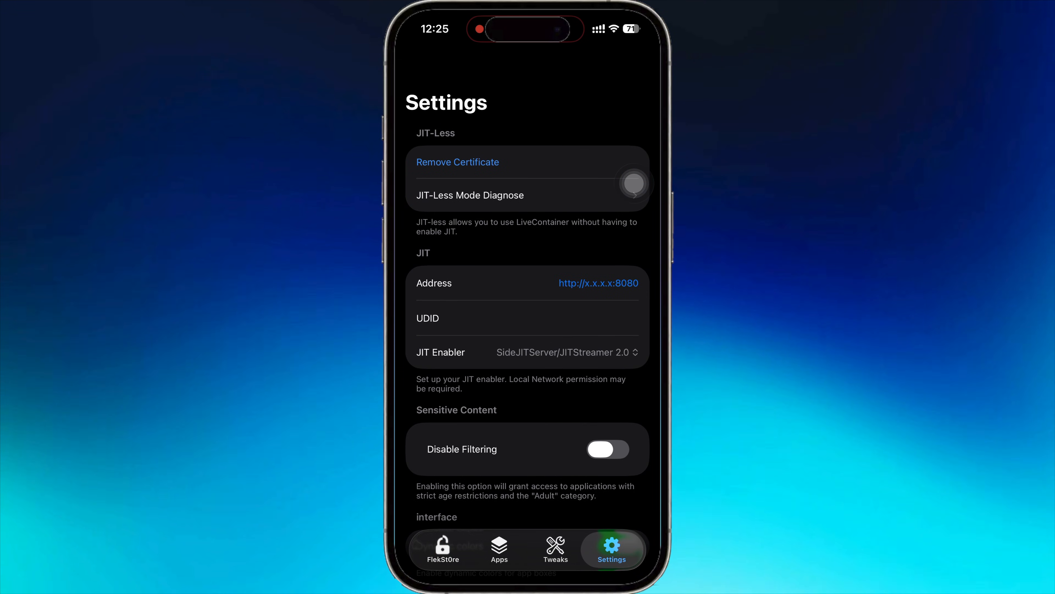
pyautogui.scroll(-3)
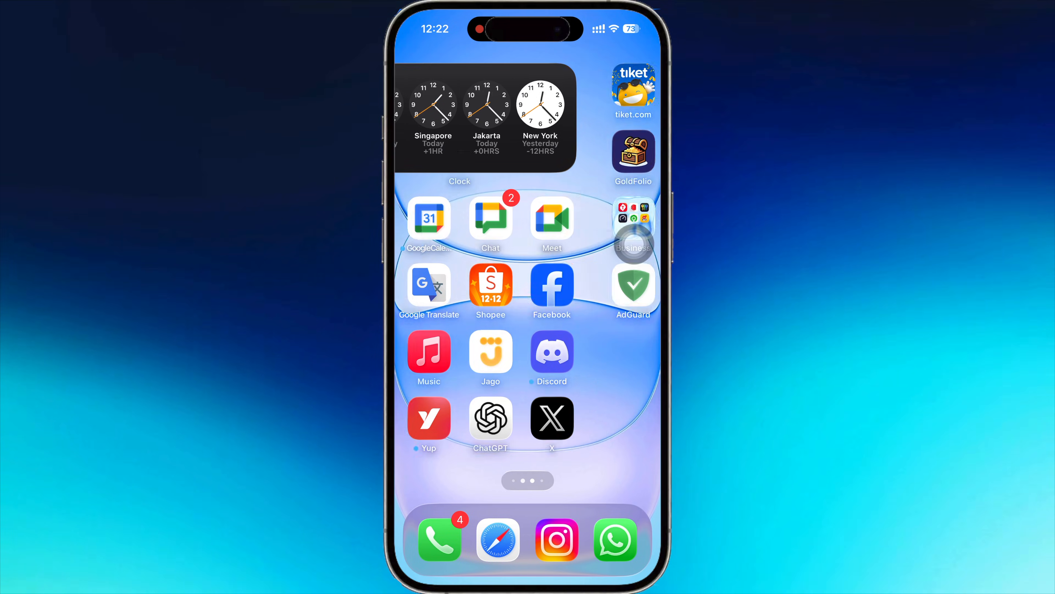
# - Load the flekstore.com store site in Safari
pyautogui.hscroll(-3)
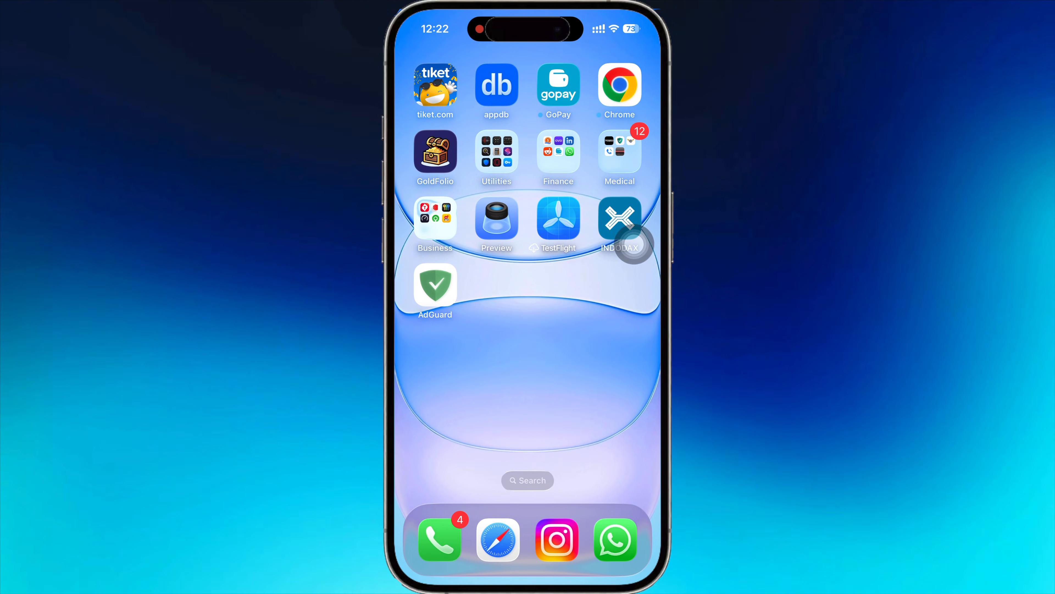
pyautogui.click(497, 538)
pyautogui.write('flek')
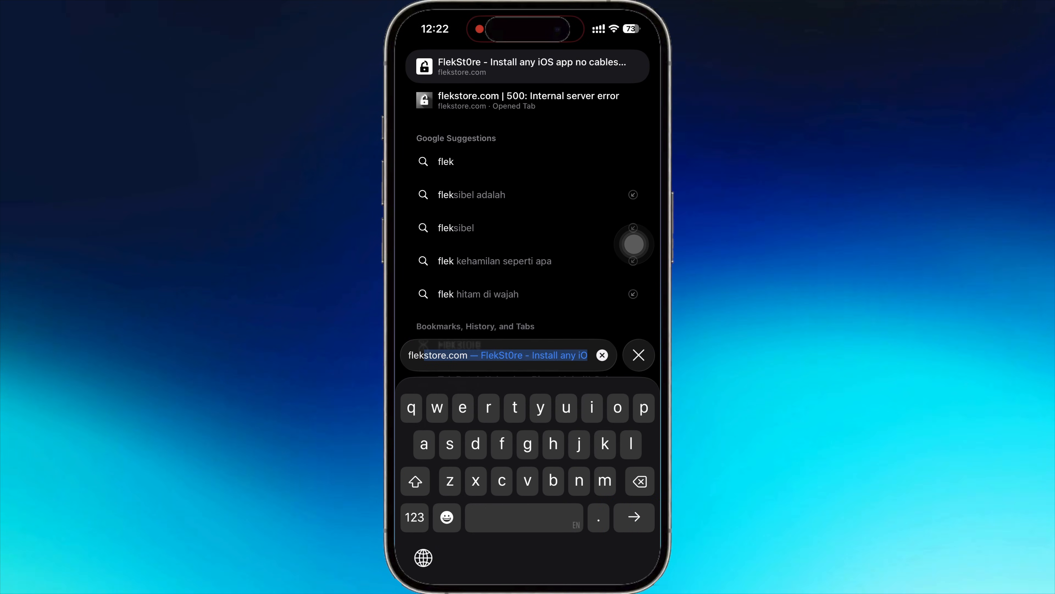
pyautogui.click(531, 66)
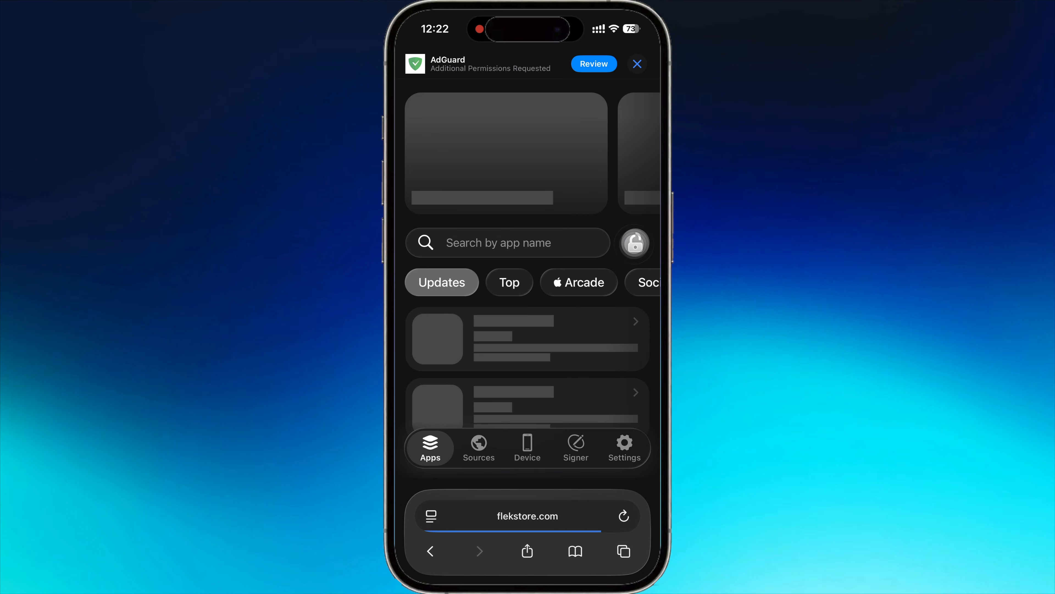
# - Search 'Liveco', sign LiveContainer in FlekStore and confirm its installation
pyautogui.click(507, 242)
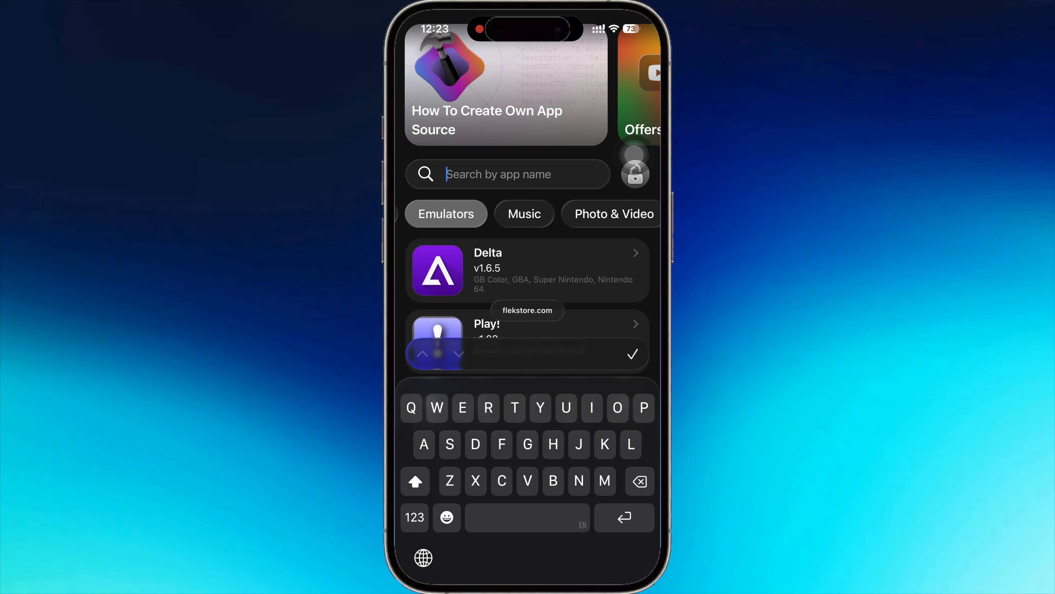
pyautogui.write('Liveco')
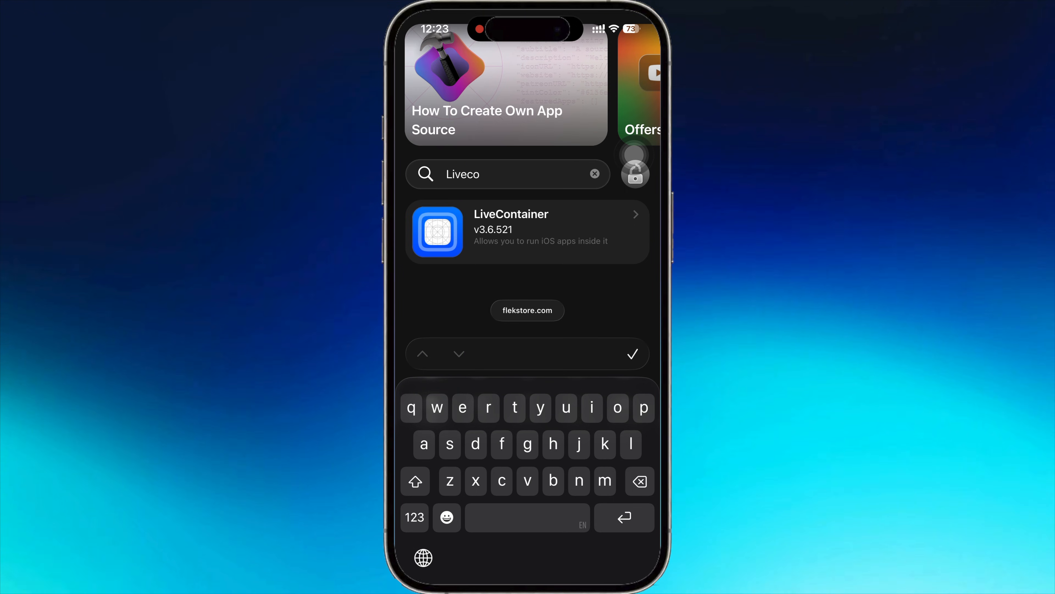
pyautogui.click(527, 231)
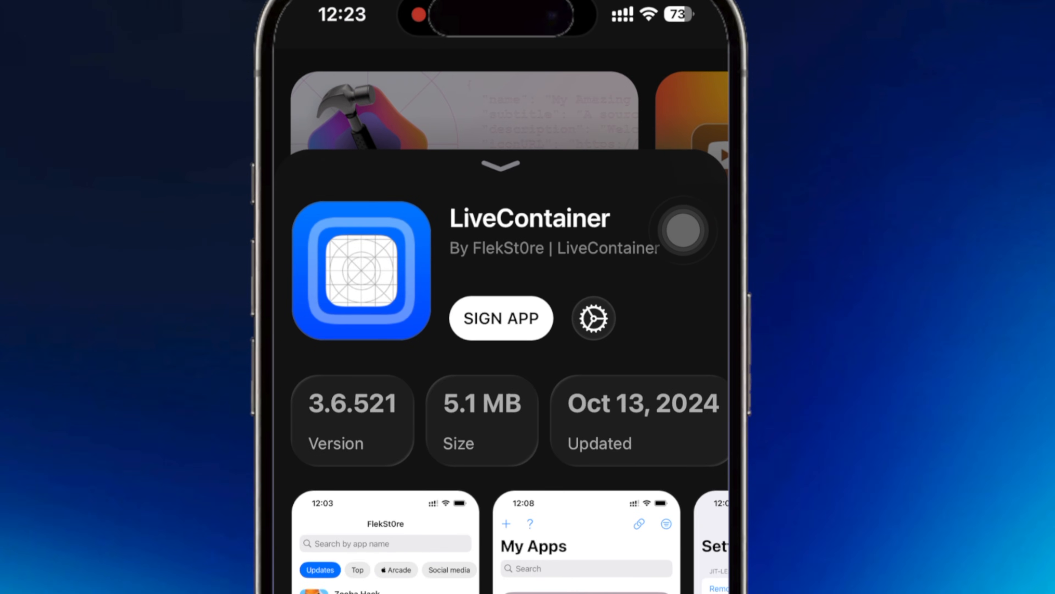
pyautogui.hscroll(-3)
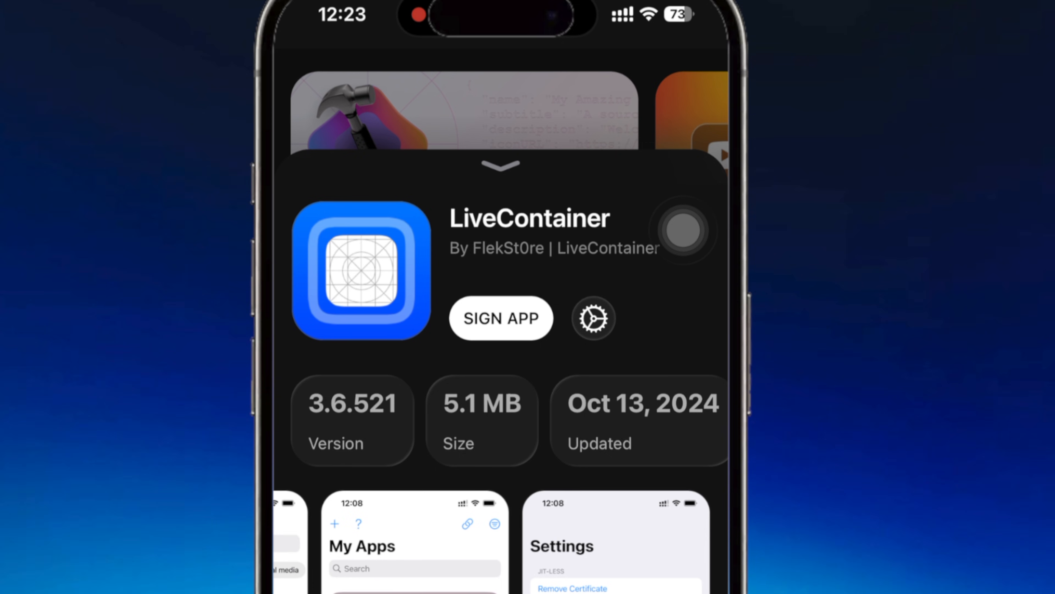
pyautogui.click(501, 317)
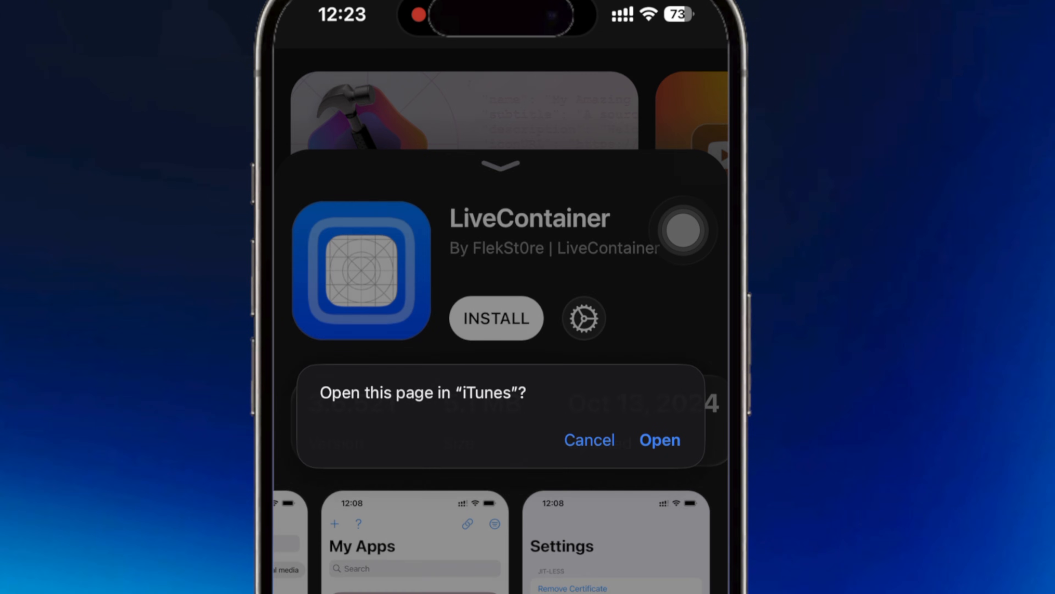
pyautogui.click(659, 439)
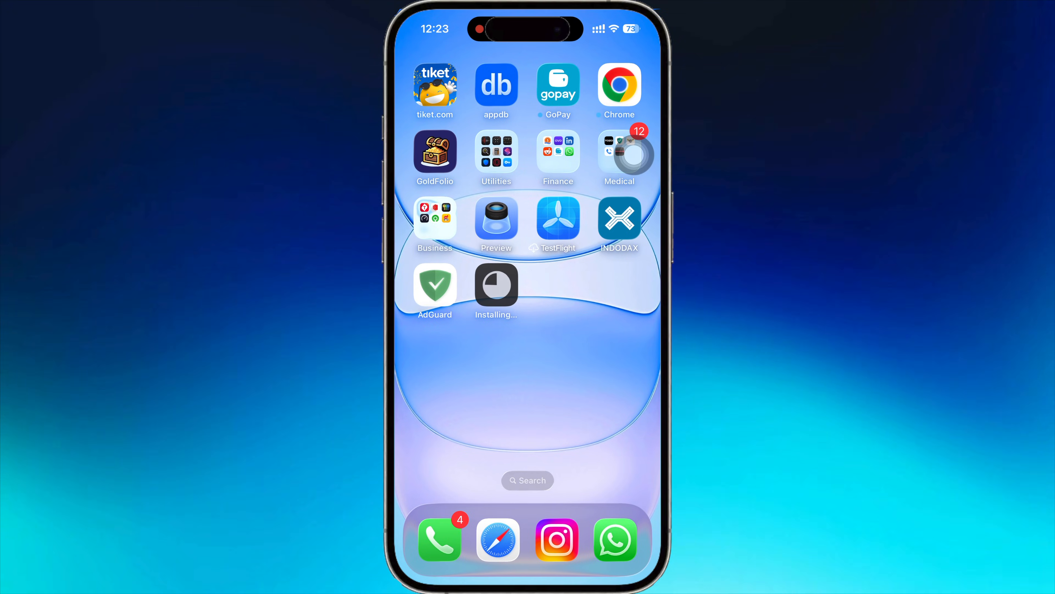
# - Import the FlekSt0re certificate into the new LiveContainer and dismiss the Success alert
pyautogui.click(496, 284)
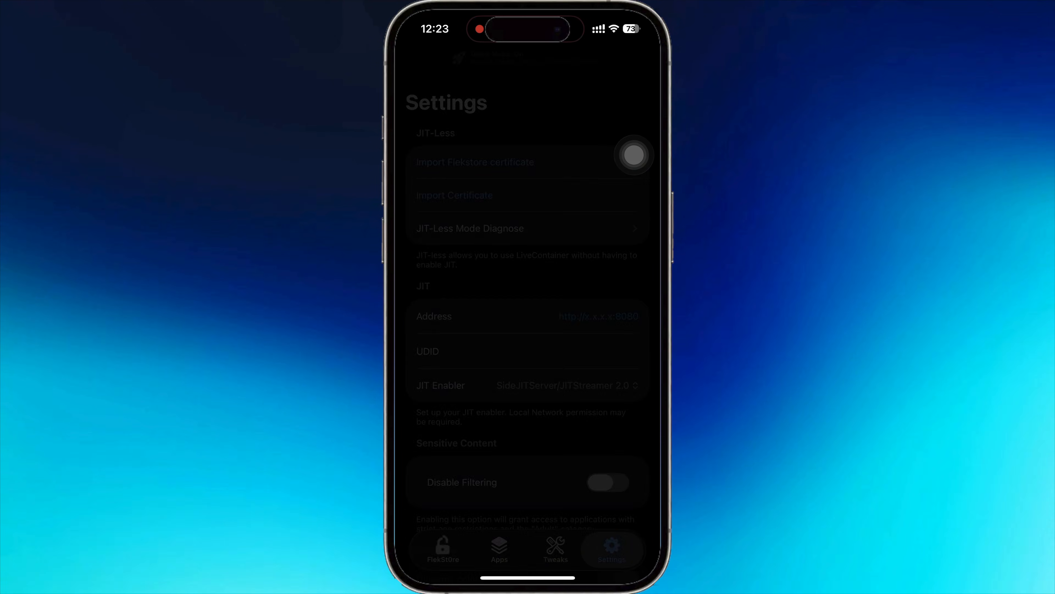
pyautogui.click(475, 162)
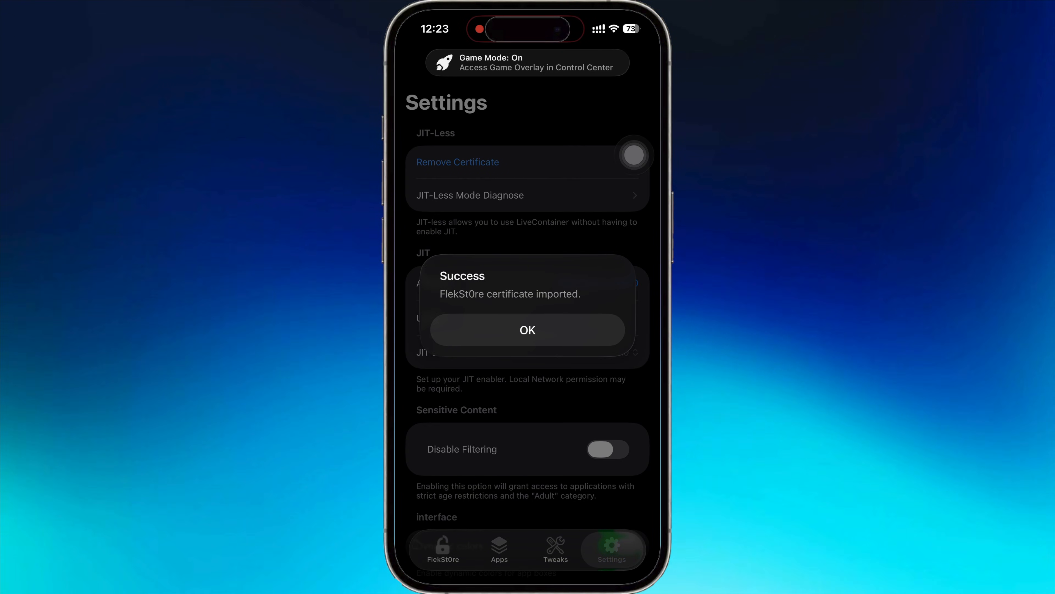
pyautogui.click(528, 330)
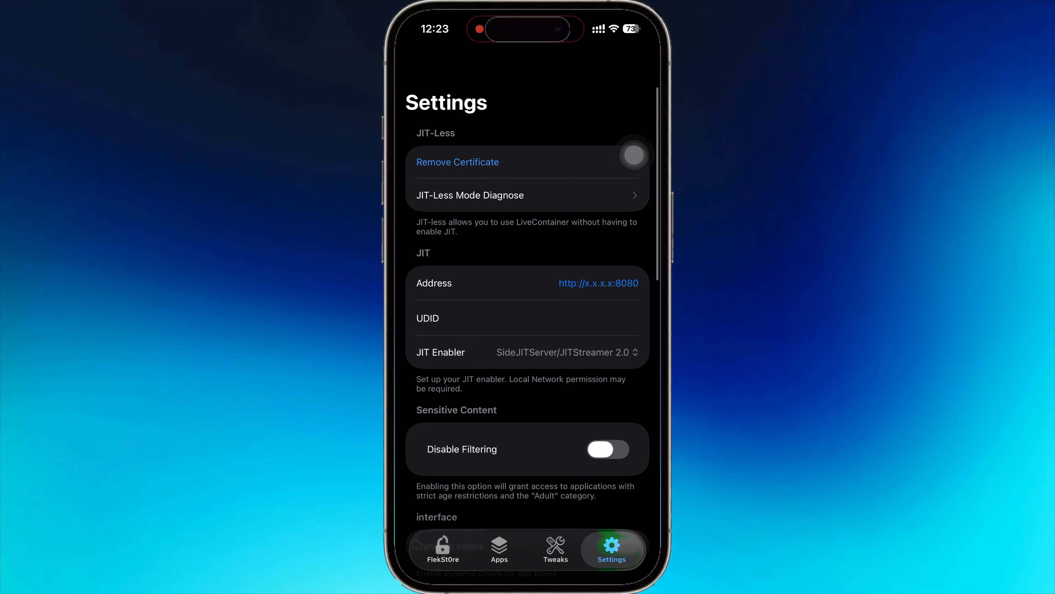
pyautogui.click(498, 549)
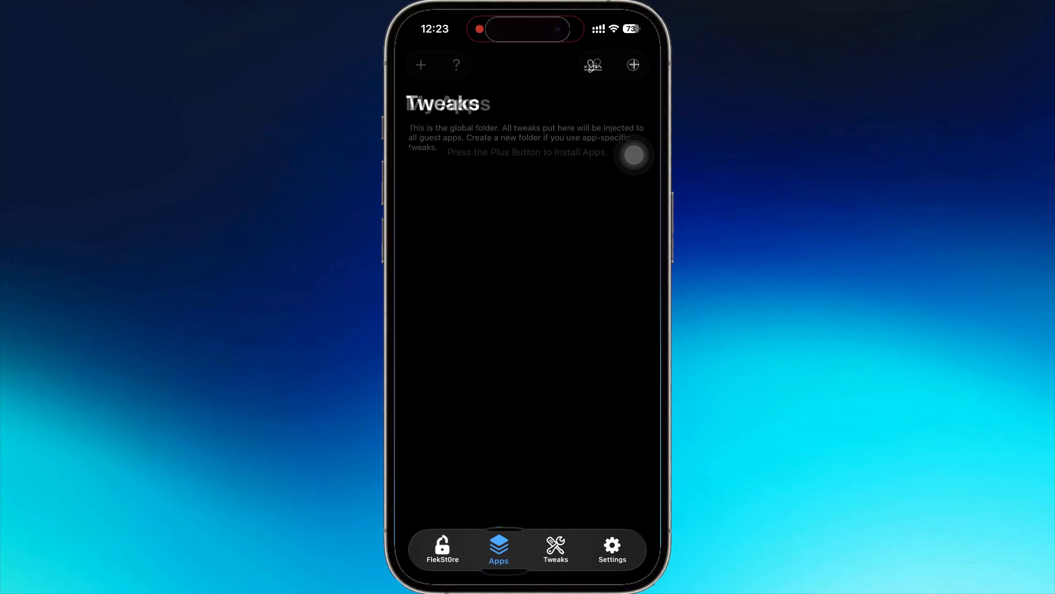
# - Browse the LiveContainer and On My iPhone folders for an app, import nothing, and return to the emulator catalogue
pyautogui.click(499, 548)
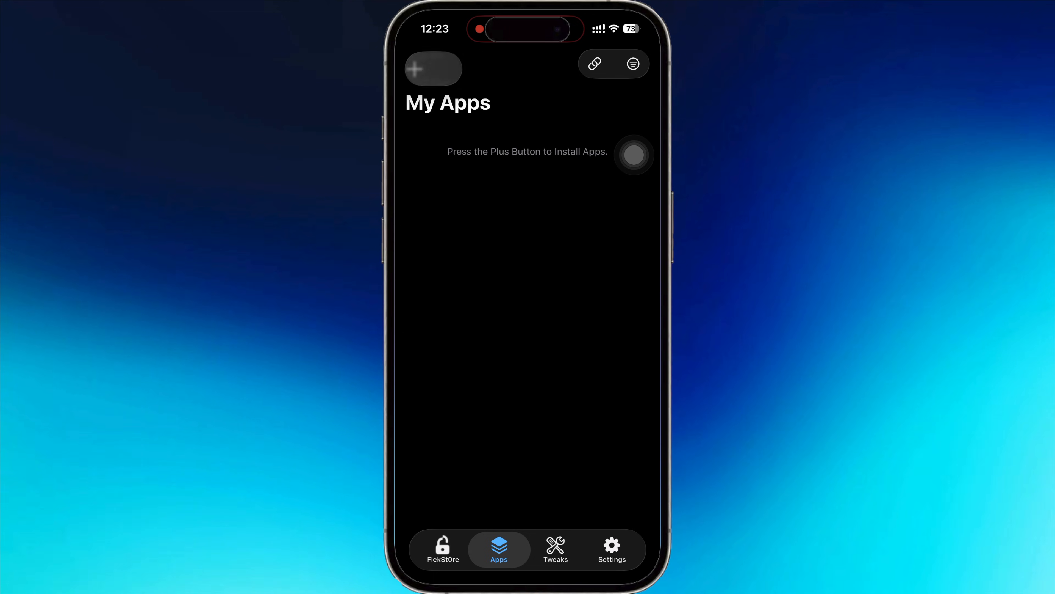
pyautogui.click(433, 68)
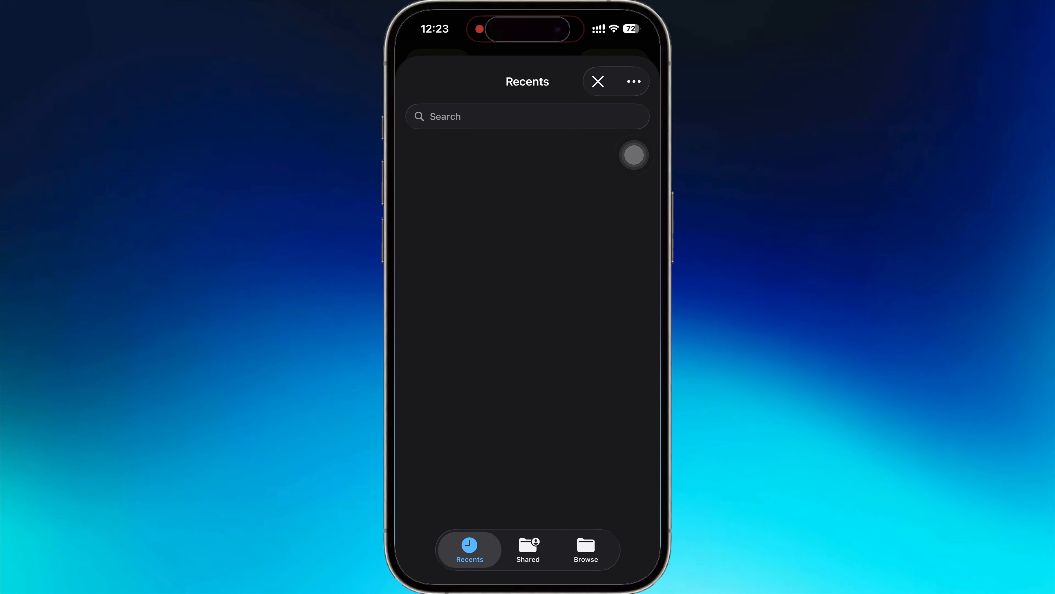
pyautogui.click(585, 548)
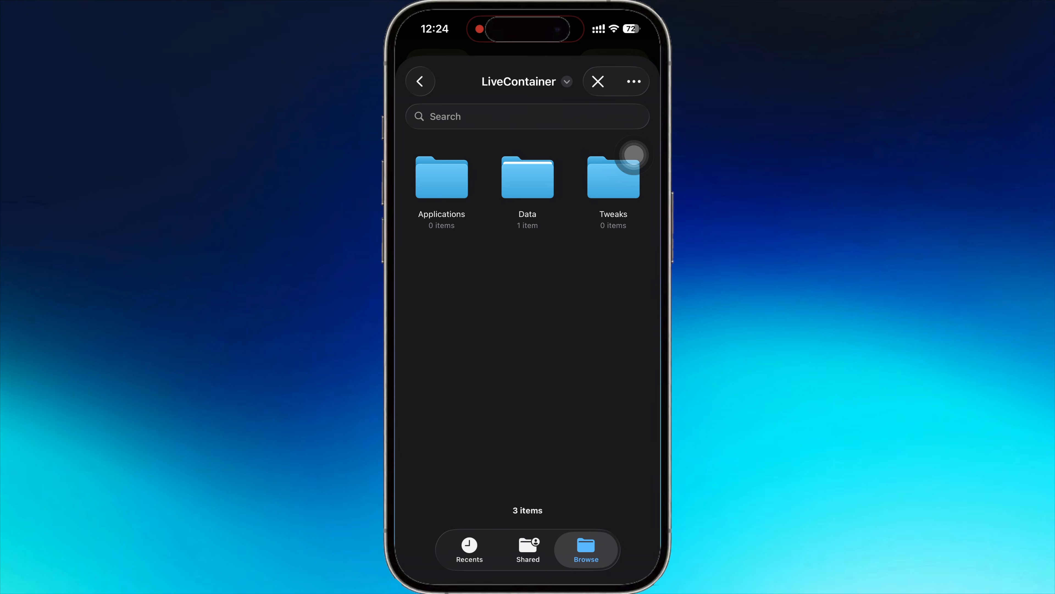
pyautogui.click(420, 81)
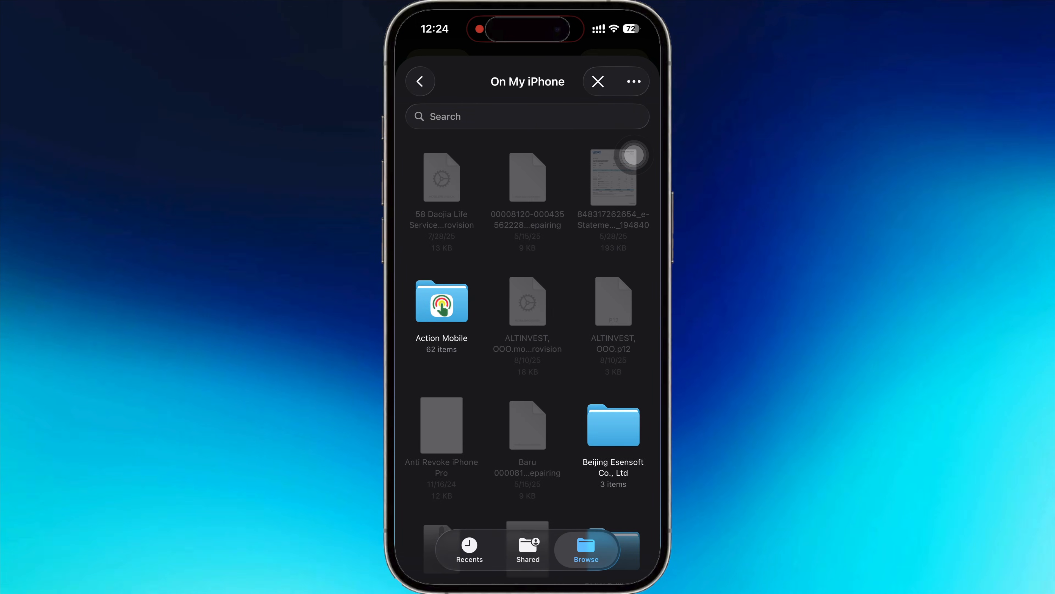
pyautogui.click(419, 81)
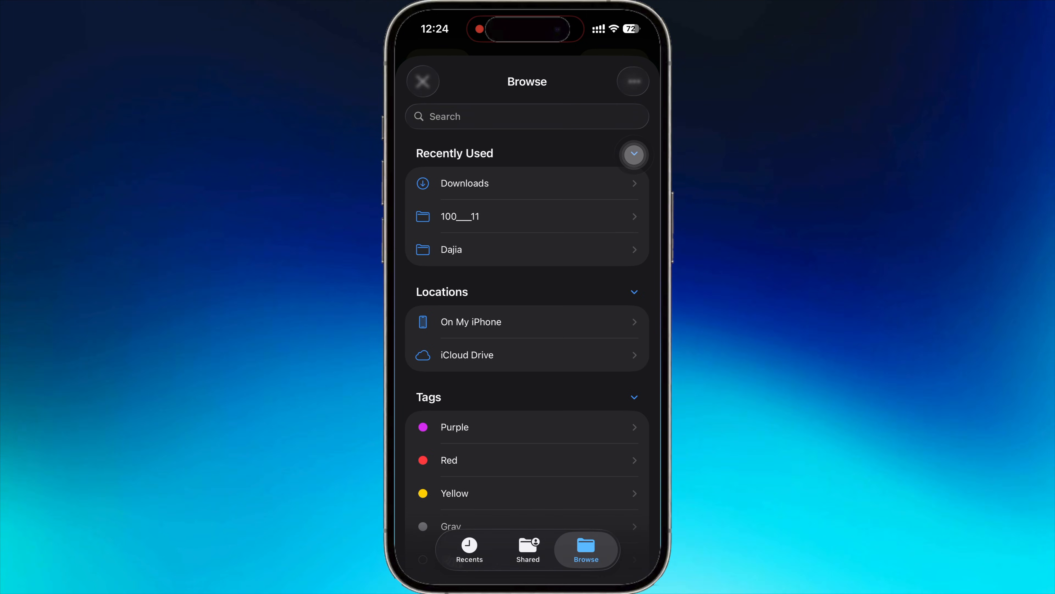
pyautogui.click(471, 321)
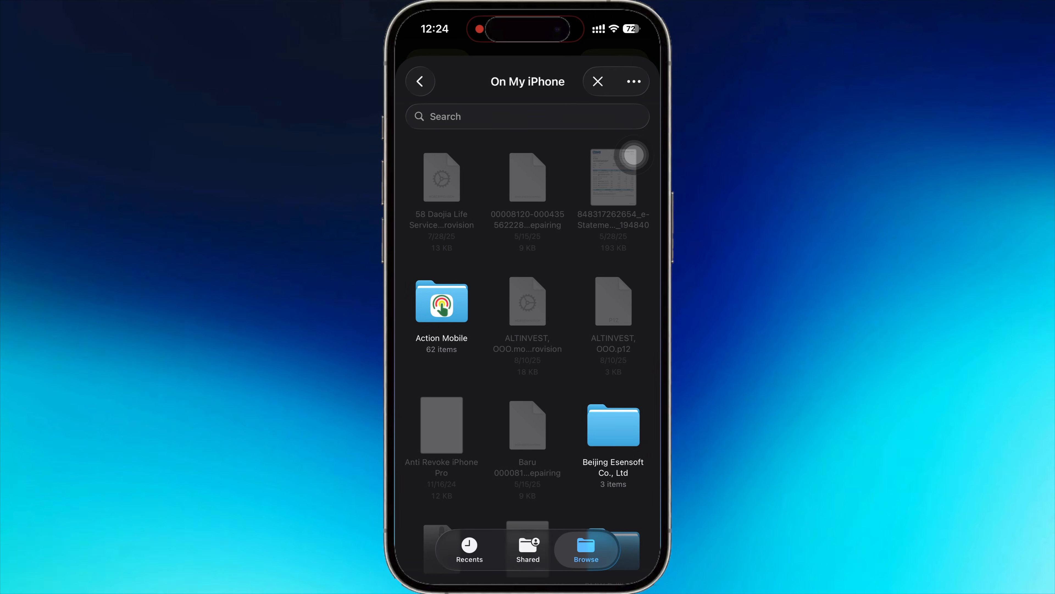
pyautogui.click(420, 81)
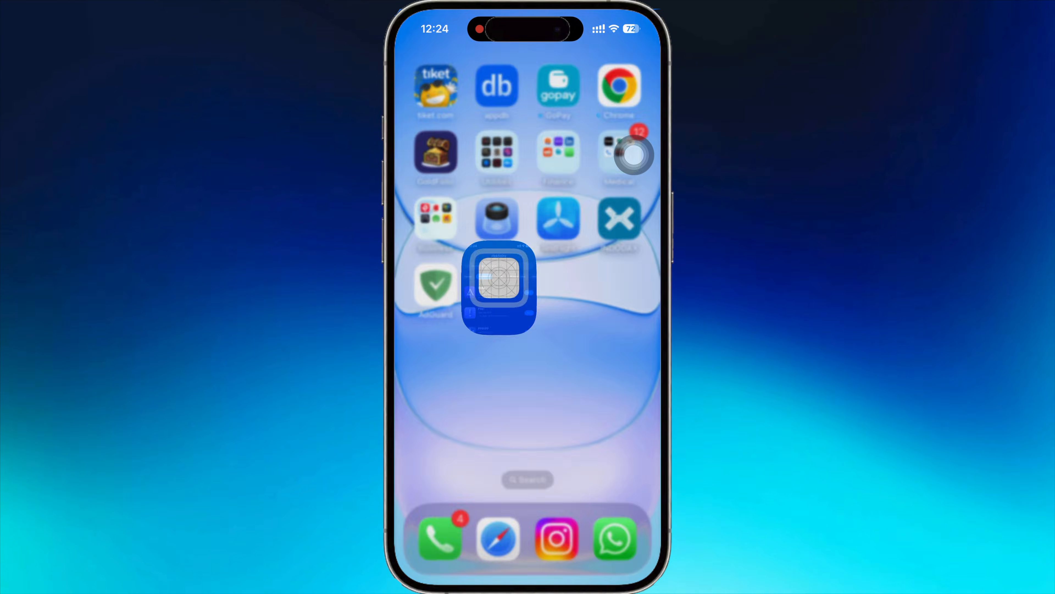
pyautogui.click(498, 290)
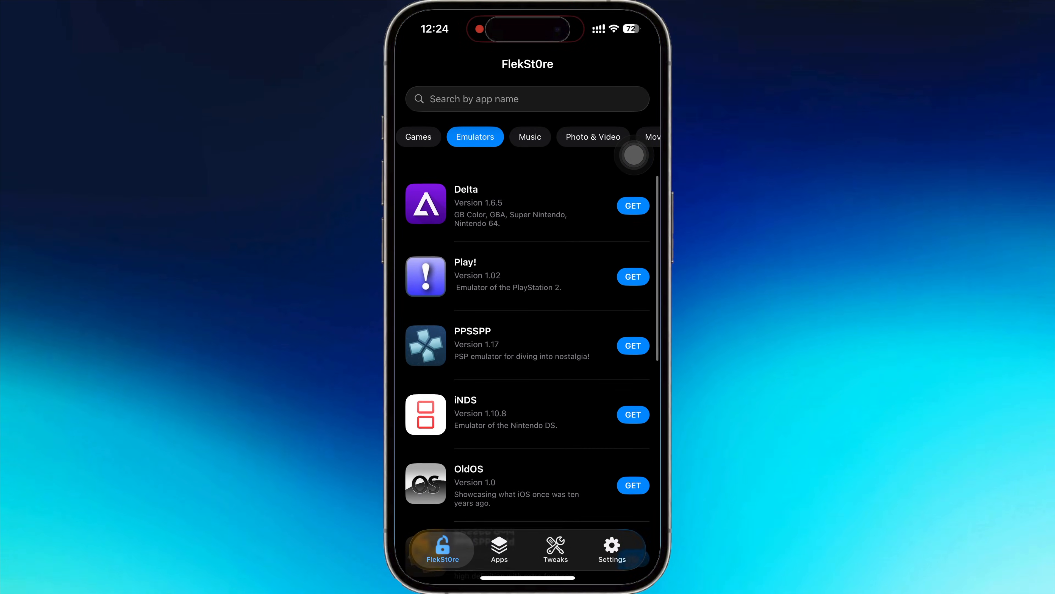
# - Download Delta from the Emulators library and run it from My Apps
pyautogui.click(498, 548)
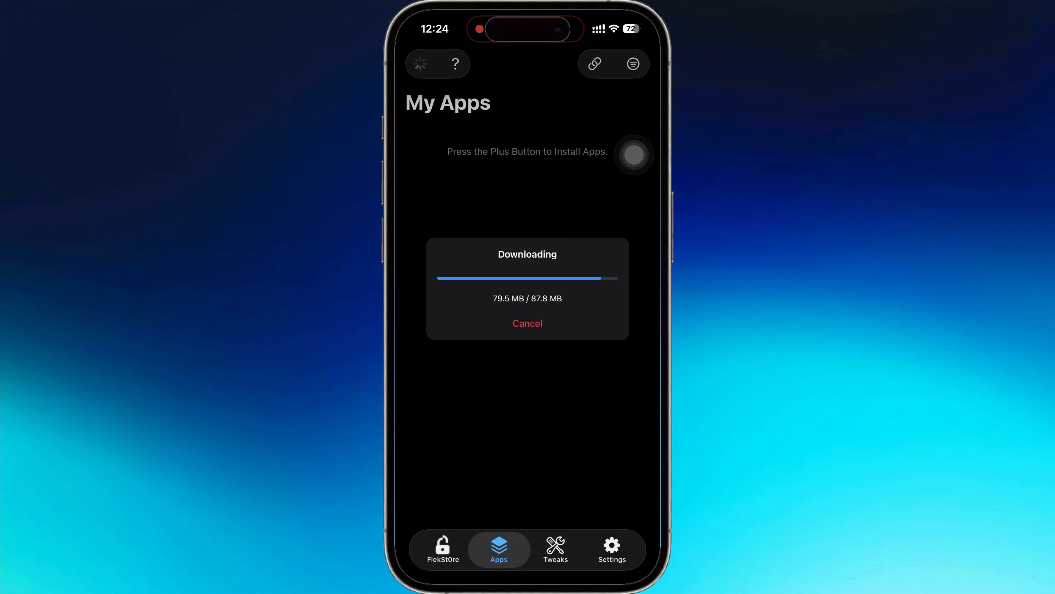
pyautogui.click(527, 324)
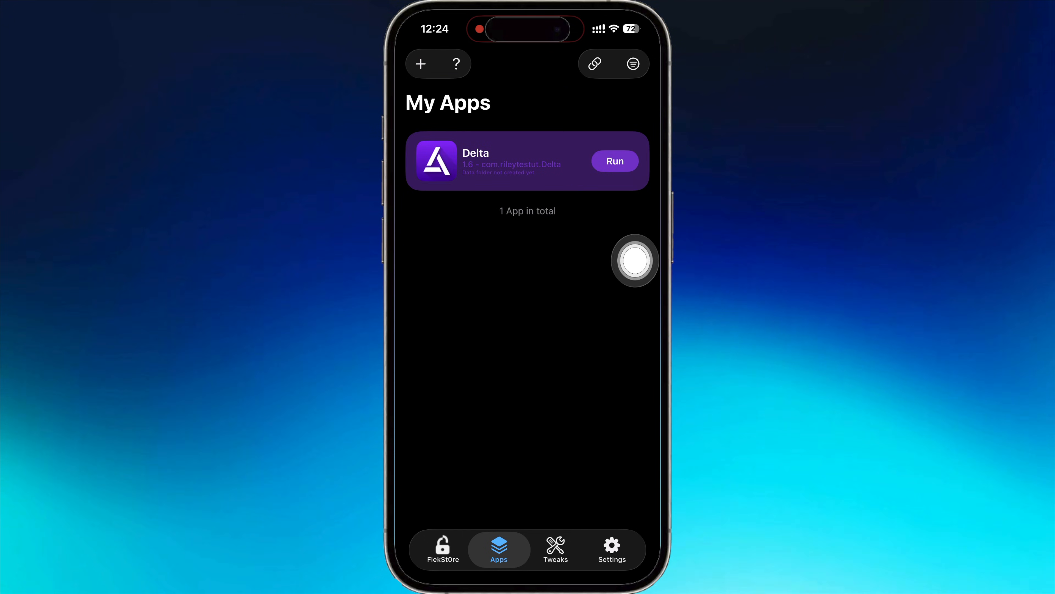
pyautogui.click(613, 161)
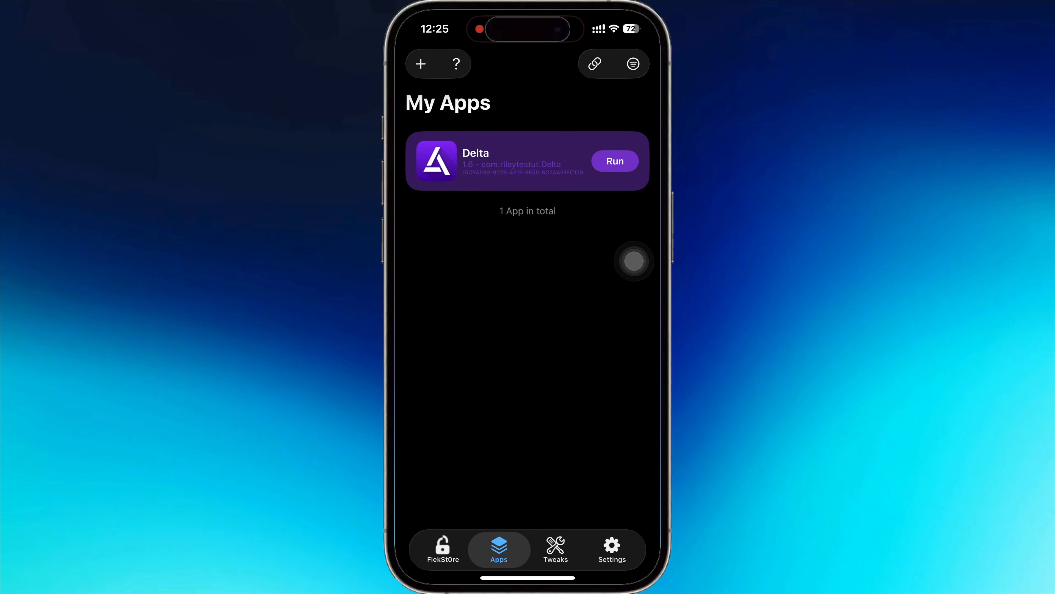
# - From Tweaks, browse the container's Files up to the phone's Downloads folder
pyautogui.click(555, 548)
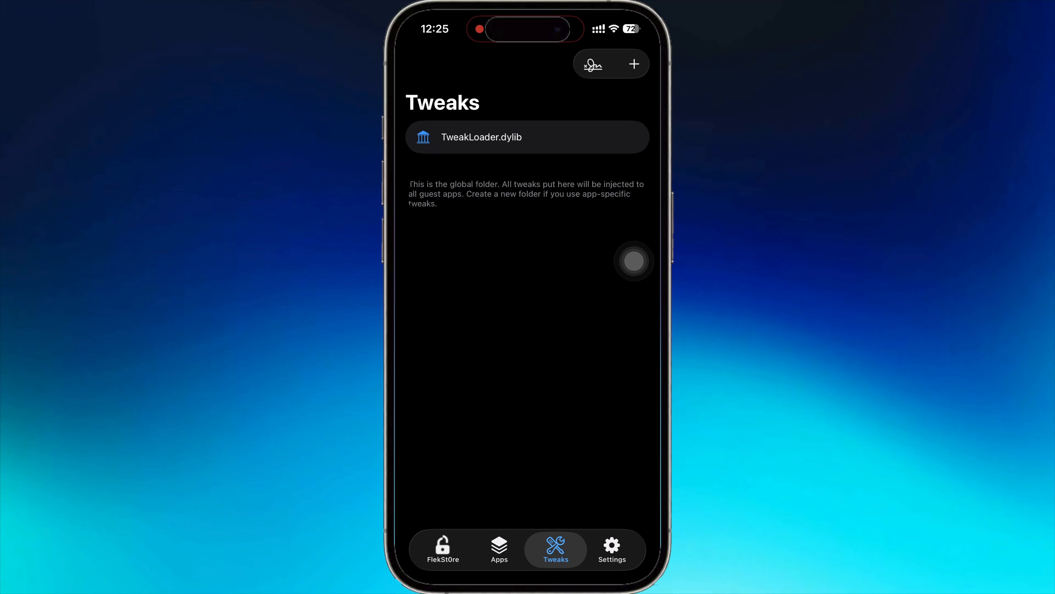
pyautogui.click(498, 548)
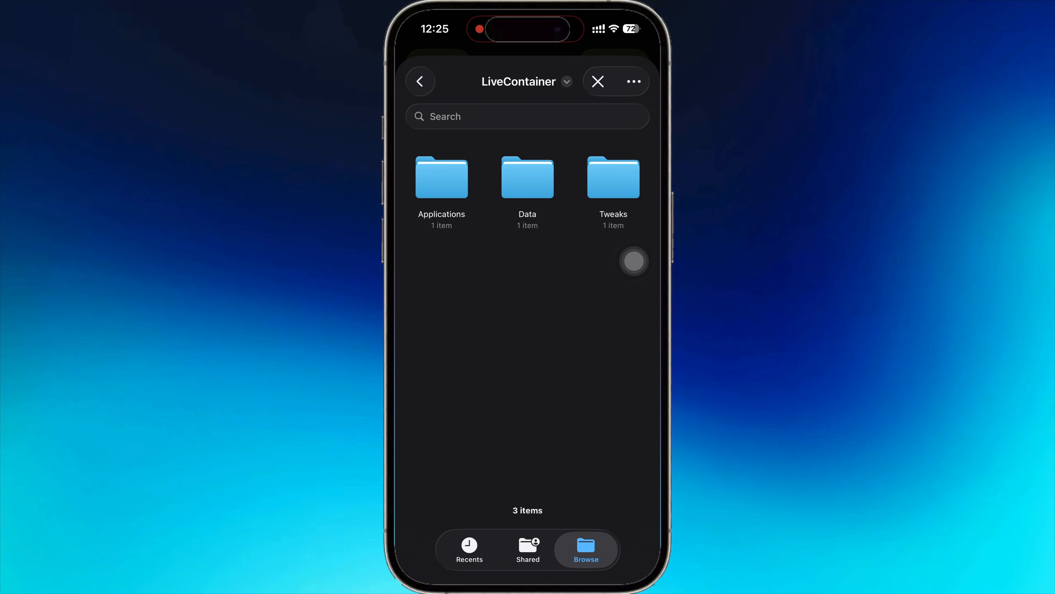
pyautogui.click(420, 81)
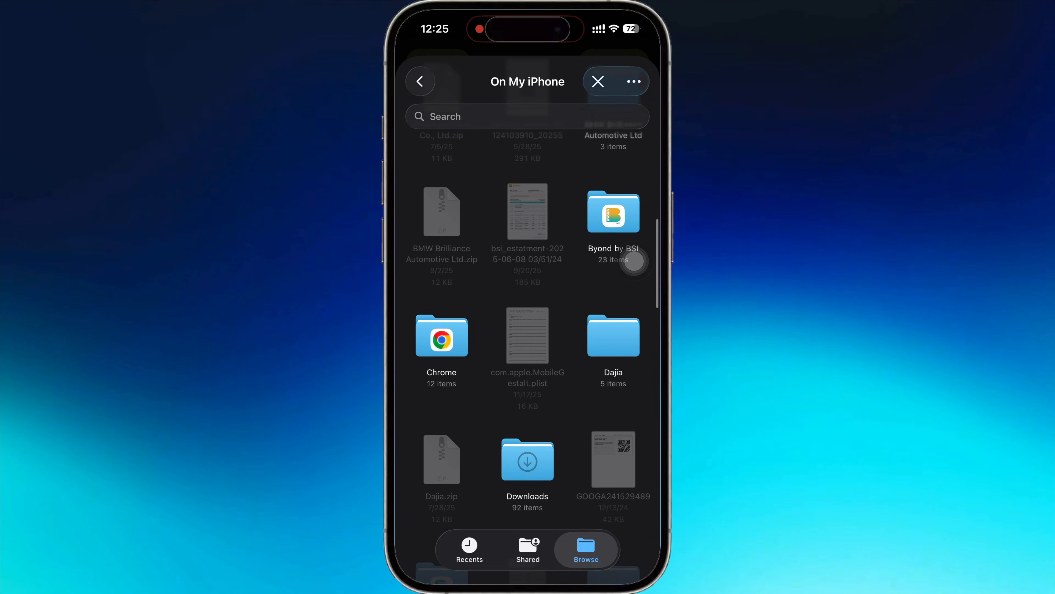
pyautogui.click(527, 459)
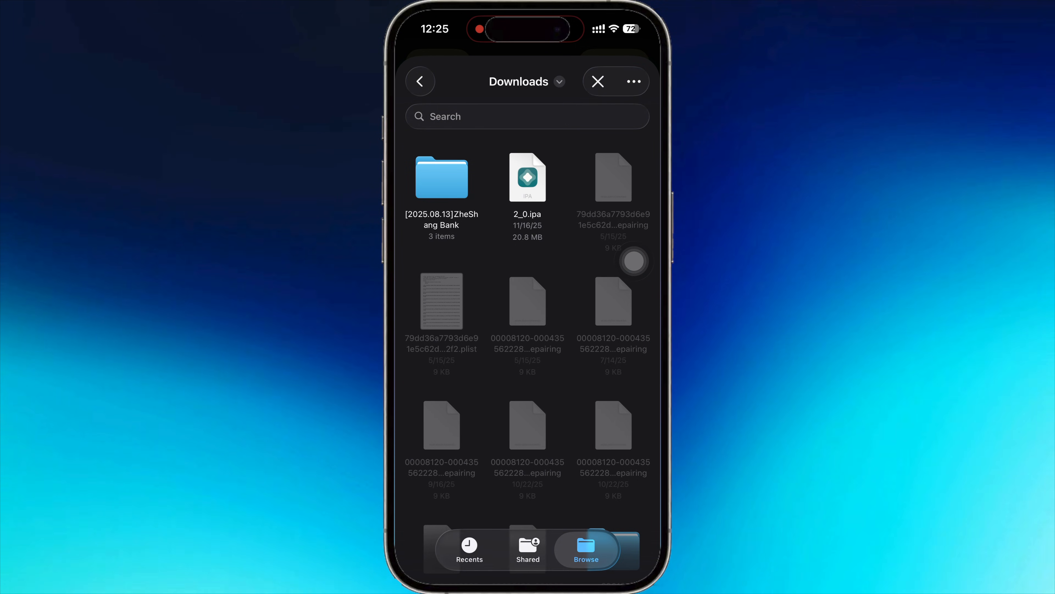
# - Install the Filza IPA from Downloads, run Filza, then return home and reopen LiveContainer
pyautogui.scroll(-3)
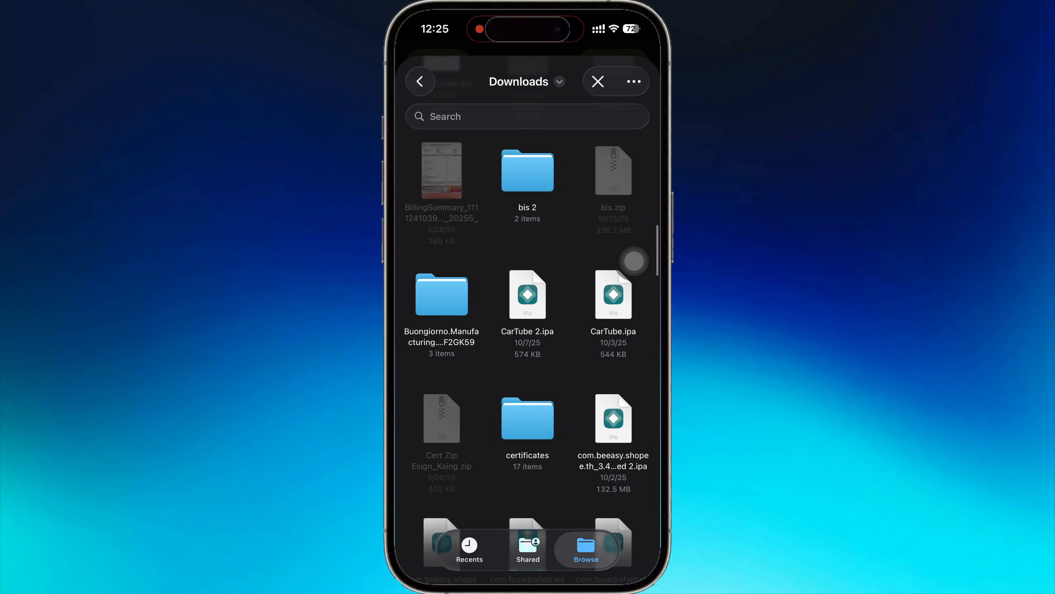
pyautogui.scroll(-3)
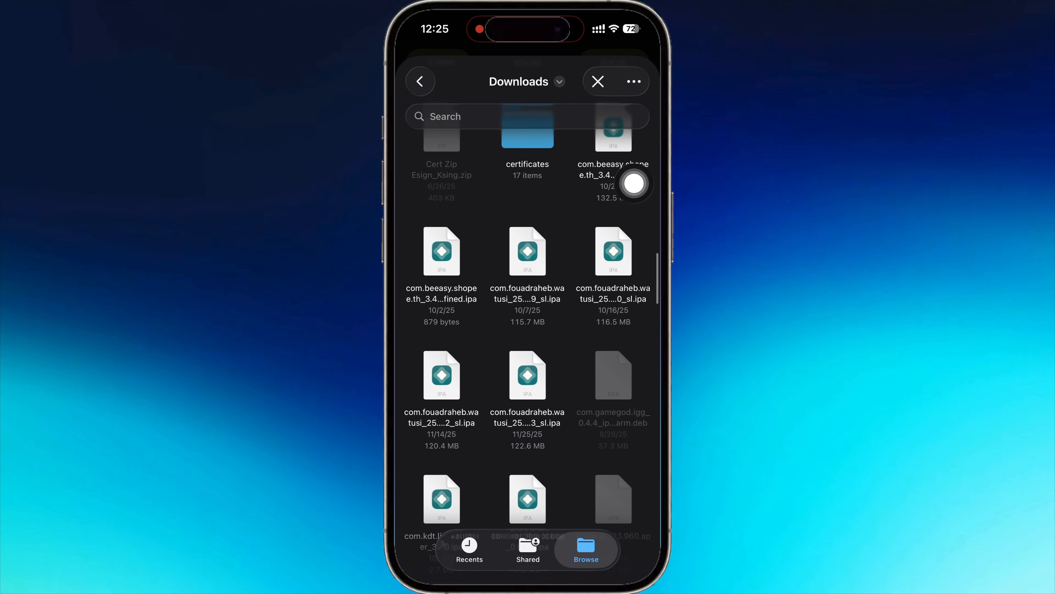
pyautogui.scroll(-3)
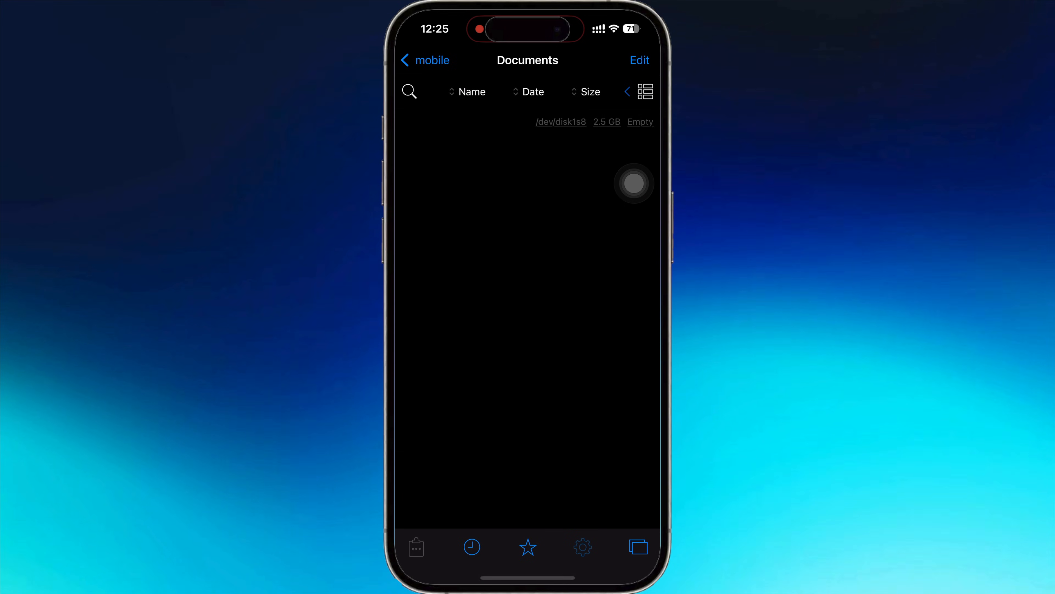
pyautogui.click(424, 61)
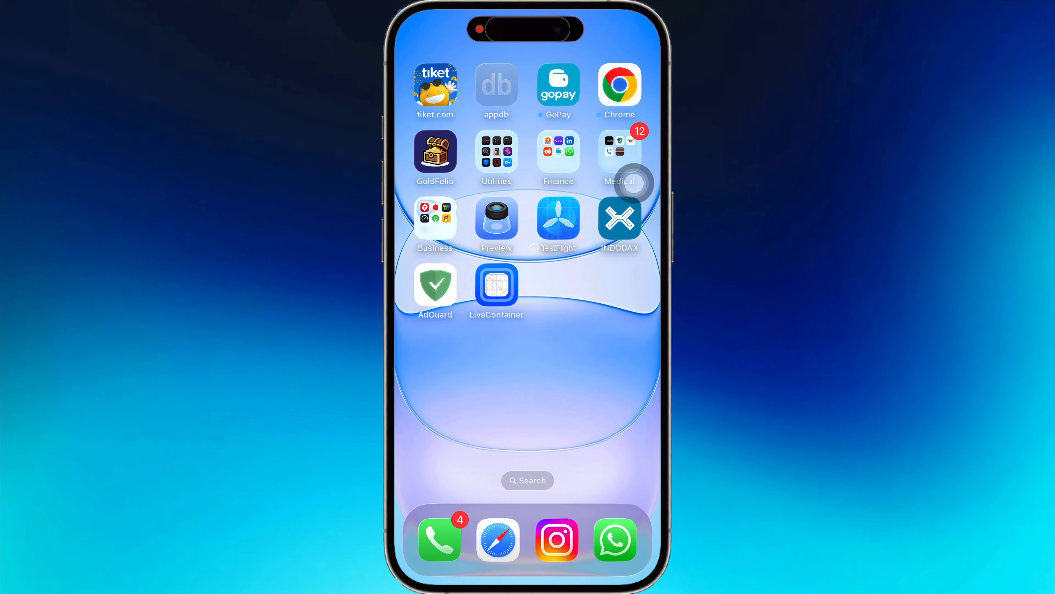
pyautogui.click(496, 284)
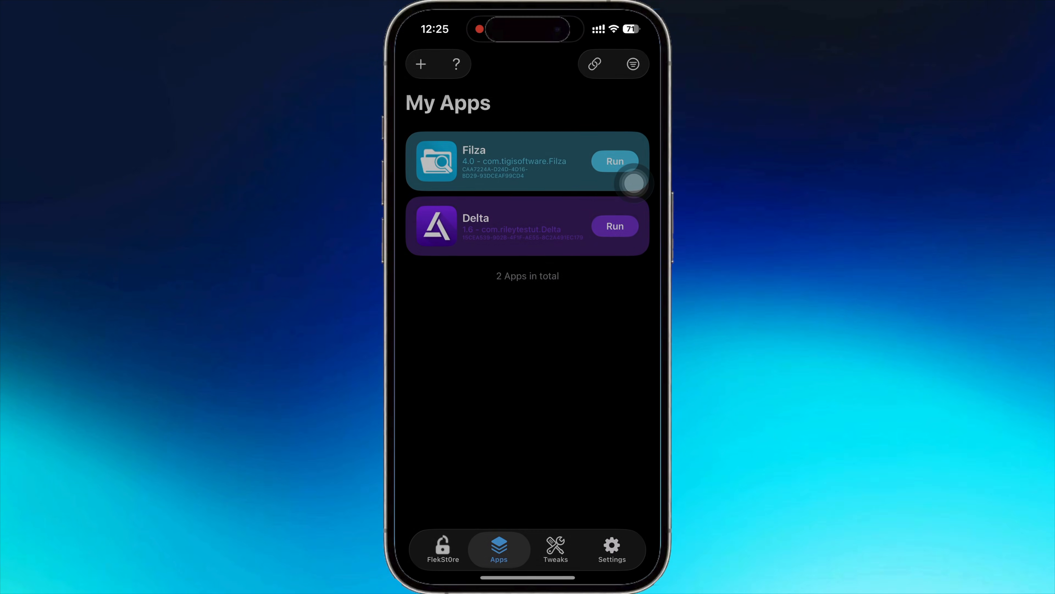
# - Review the FlekSt0re library's Emulators category and the container Settings page
pyautogui.click(442, 548)
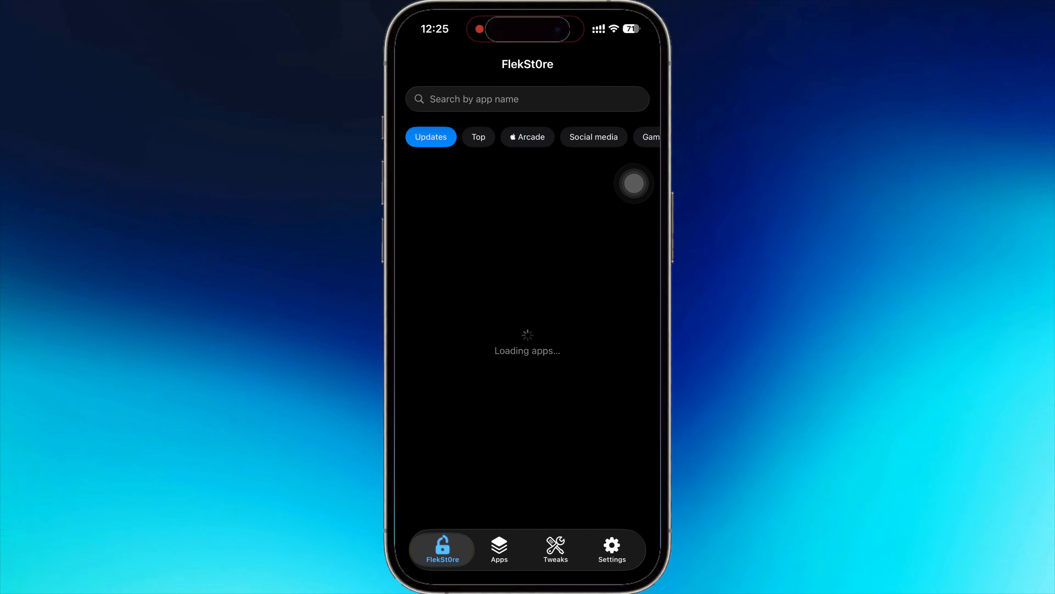
pyautogui.click(555, 137)
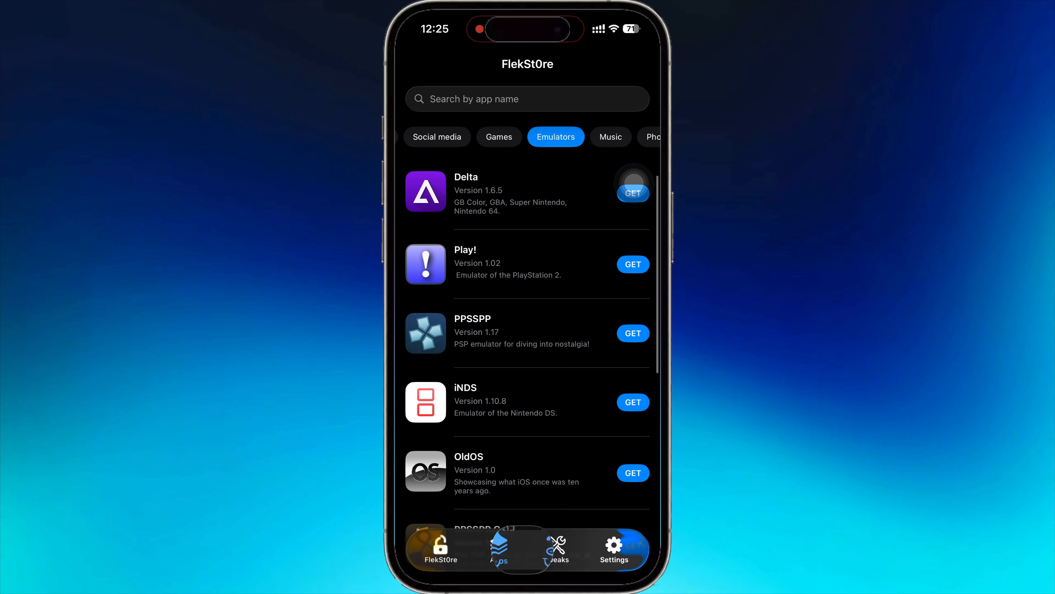
pyautogui.click(612, 545)
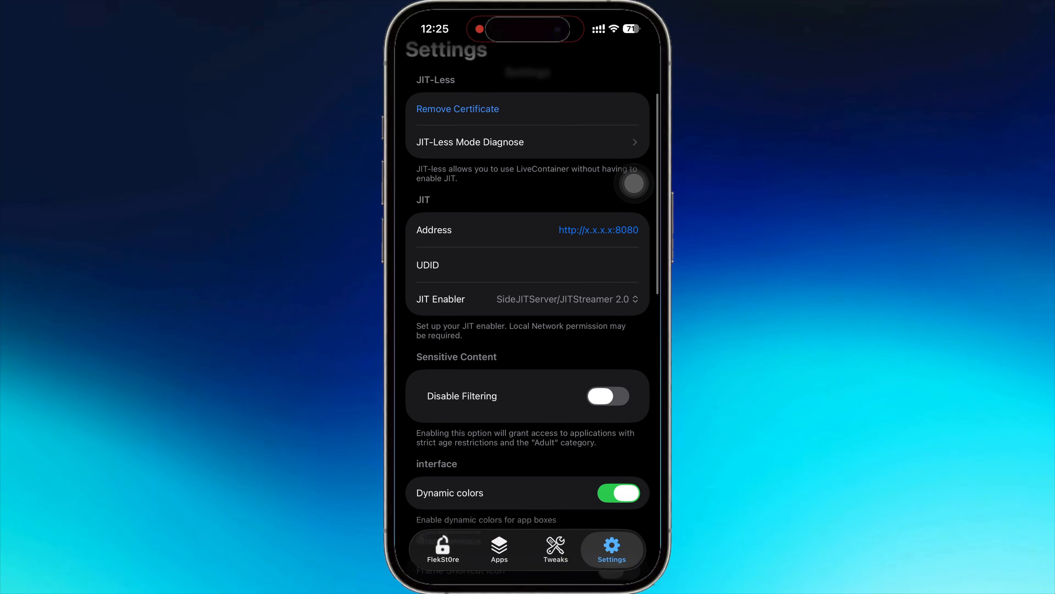
pyautogui.scroll(-3)
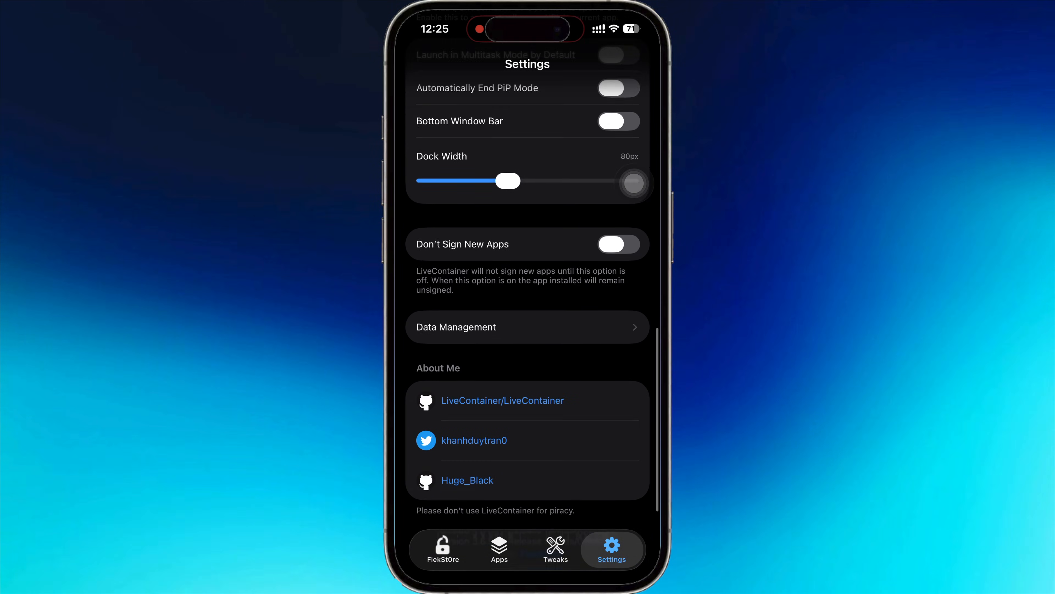
pyautogui.scroll(3)
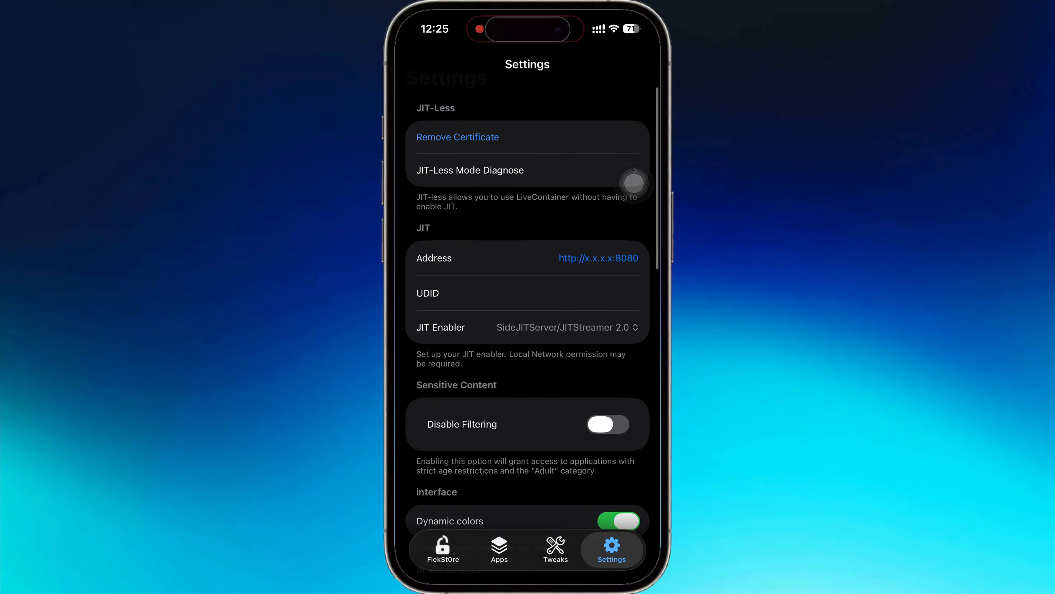
# - Check the Tweaks page, return to the apps list and cancel the URL scheme prompt
pyautogui.click(556, 549)
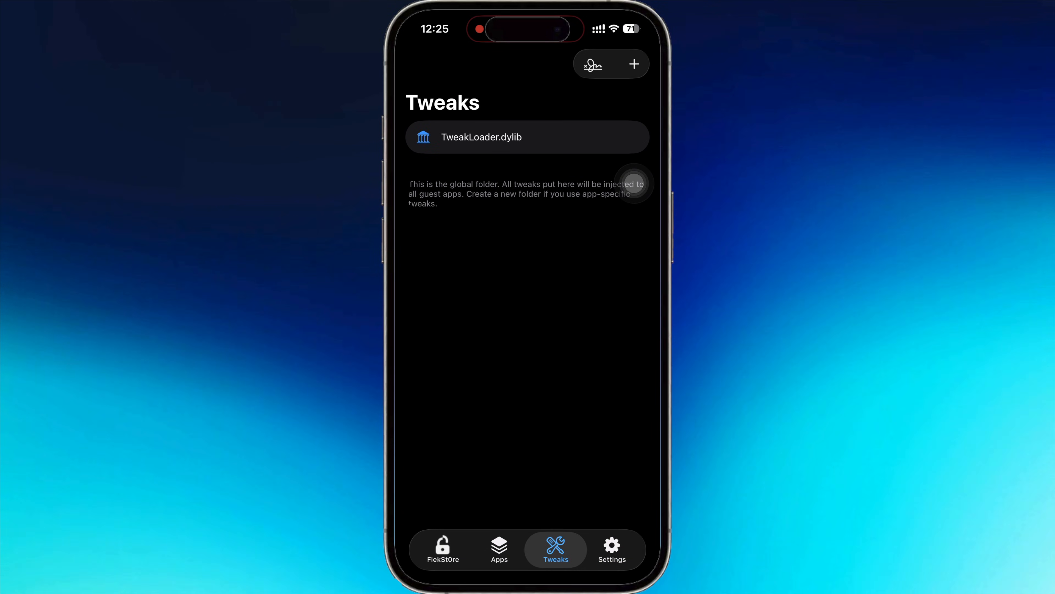
pyautogui.click(632, 64)
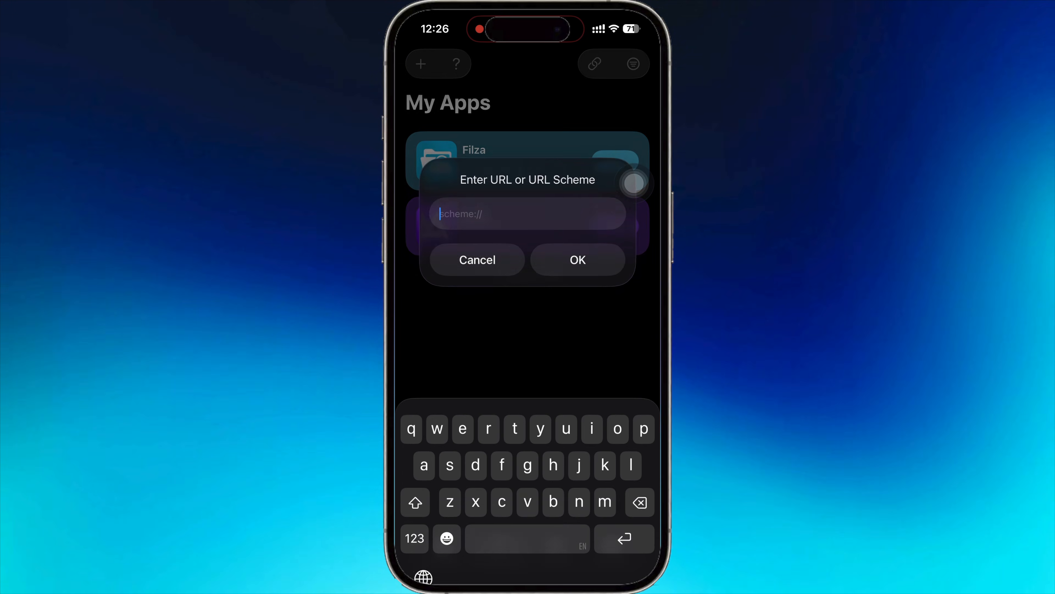
pyautogui.click(478, 260)
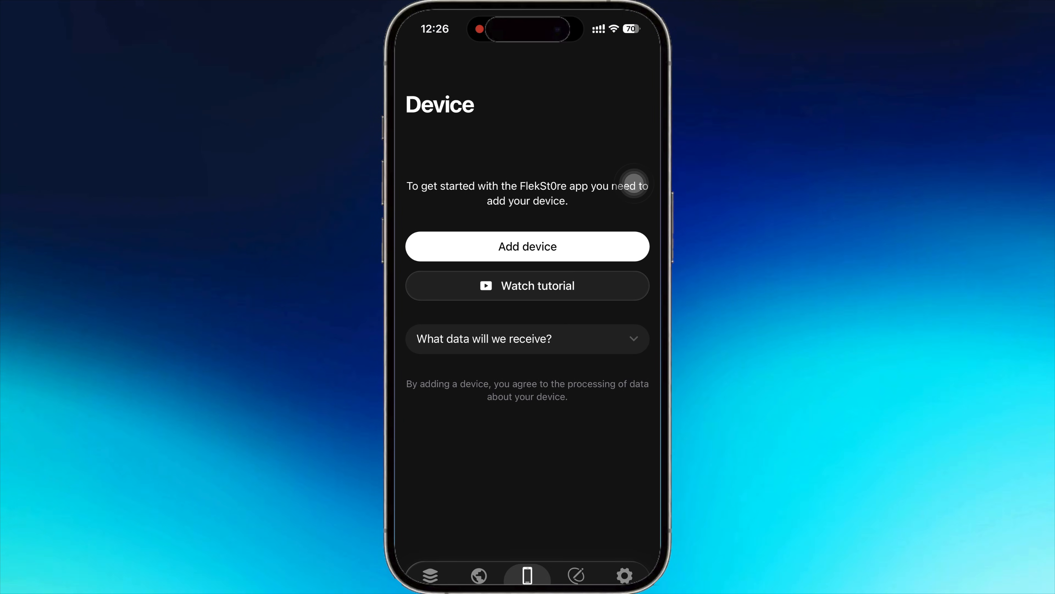
# - Add this device in FlekSt0re and close the profile install instructions
pyautogui.click(527, 246)
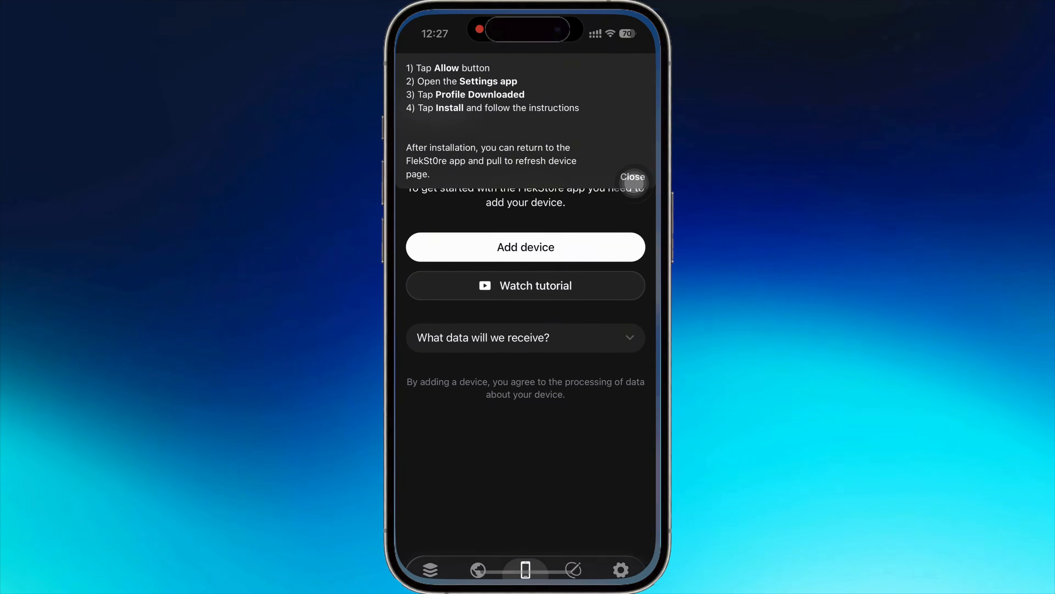
pyautogui.click(632, 176)
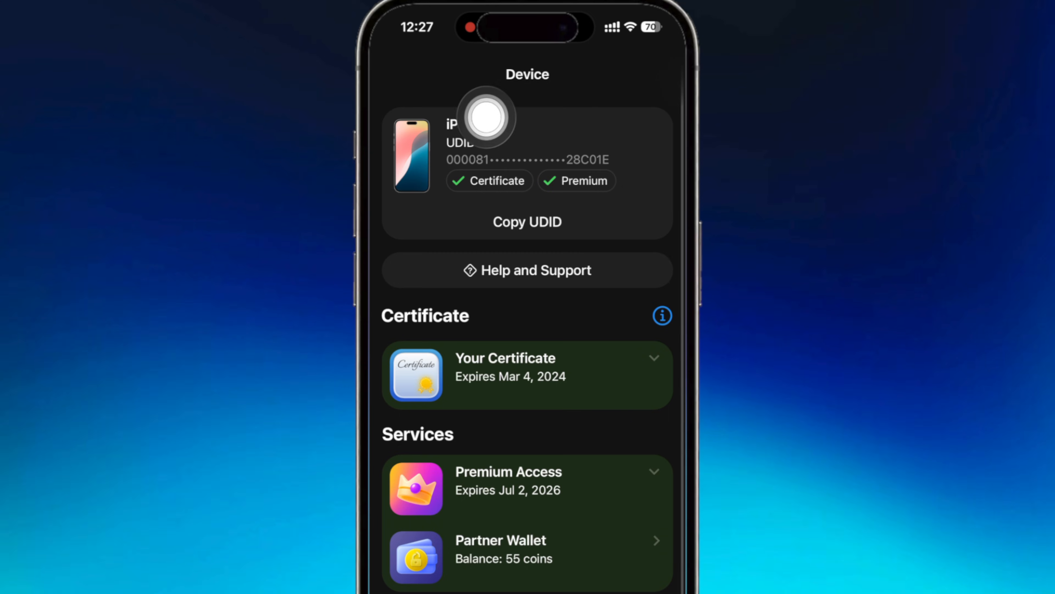
pyautogui.moveTo(653, 194)
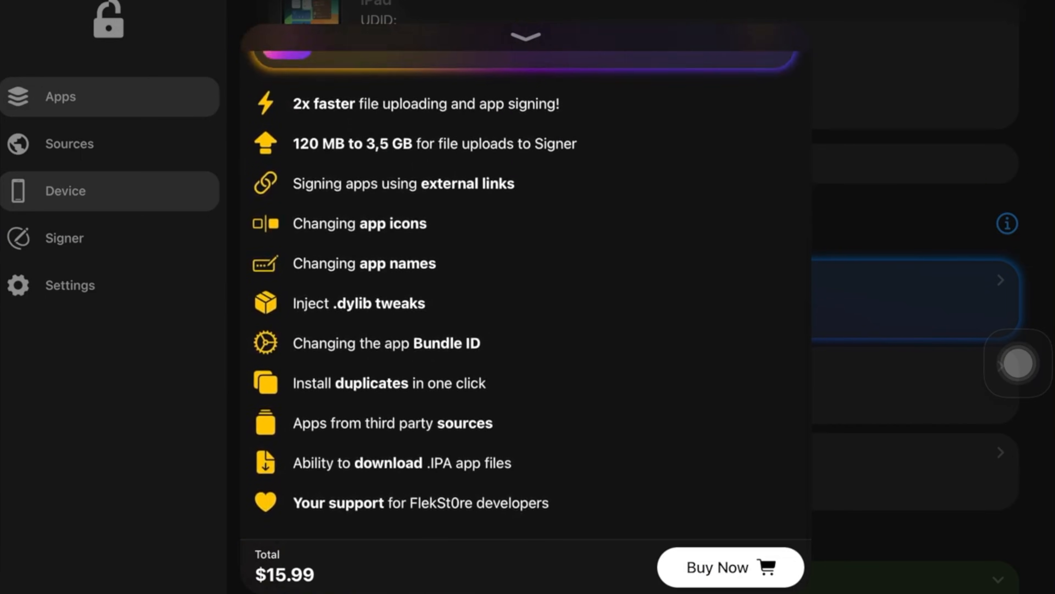
# - Compare the Standard ($15.99) and Special ($24.99) plans, then read the pre-payment information article
pyautogui.scroll(-3)
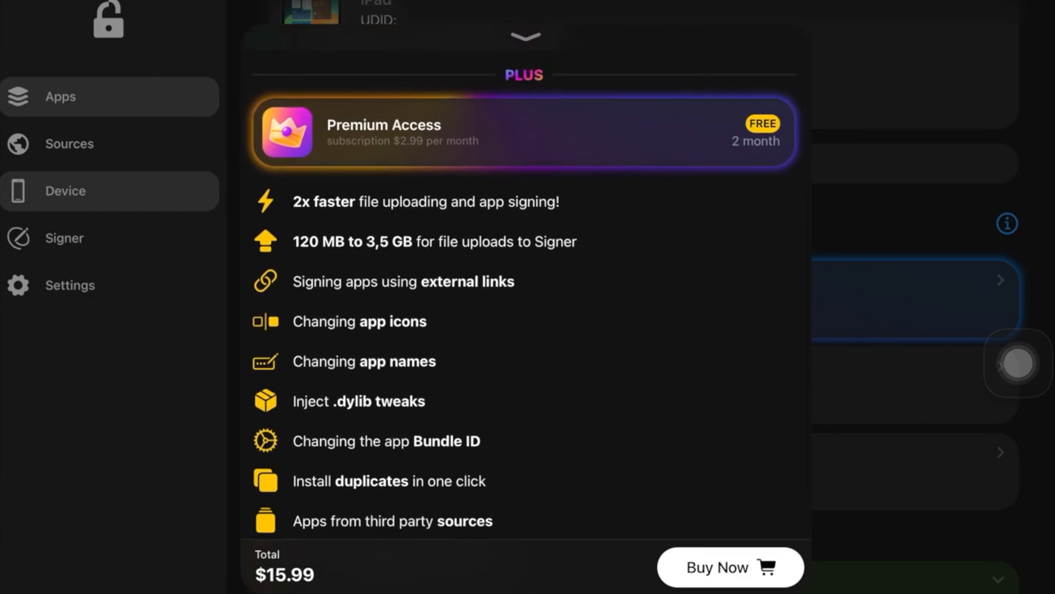
pyautogui.scroll(3)
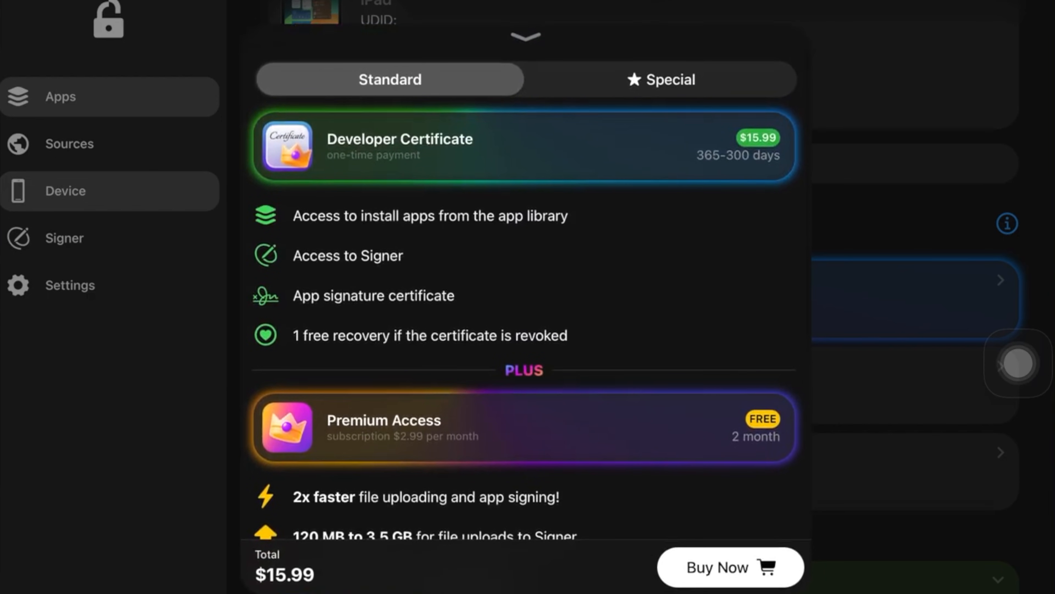
pyautogui.click(660, 79)
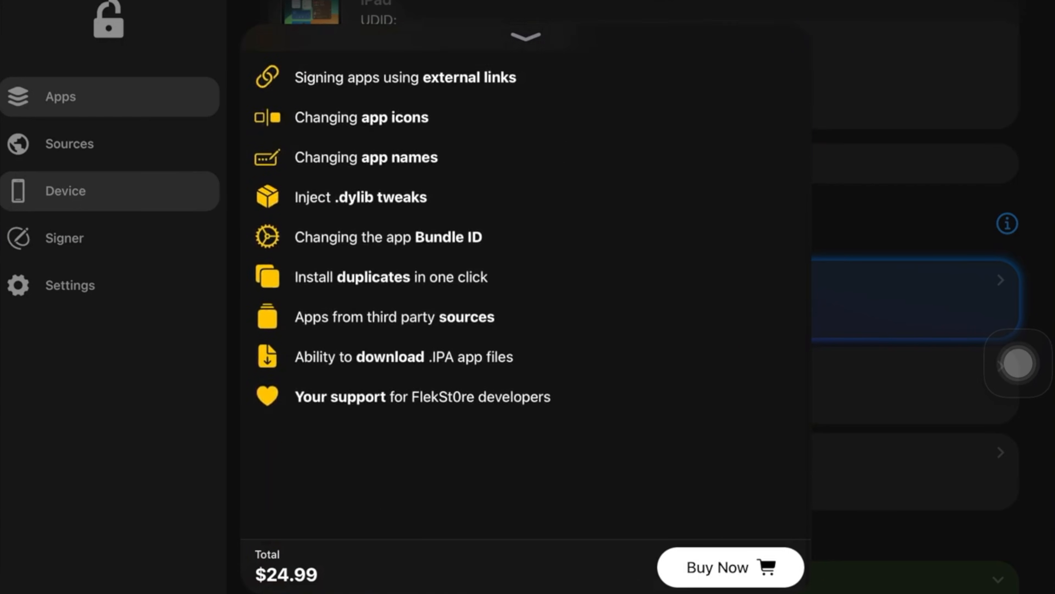
pyautogui.click(661, 78)
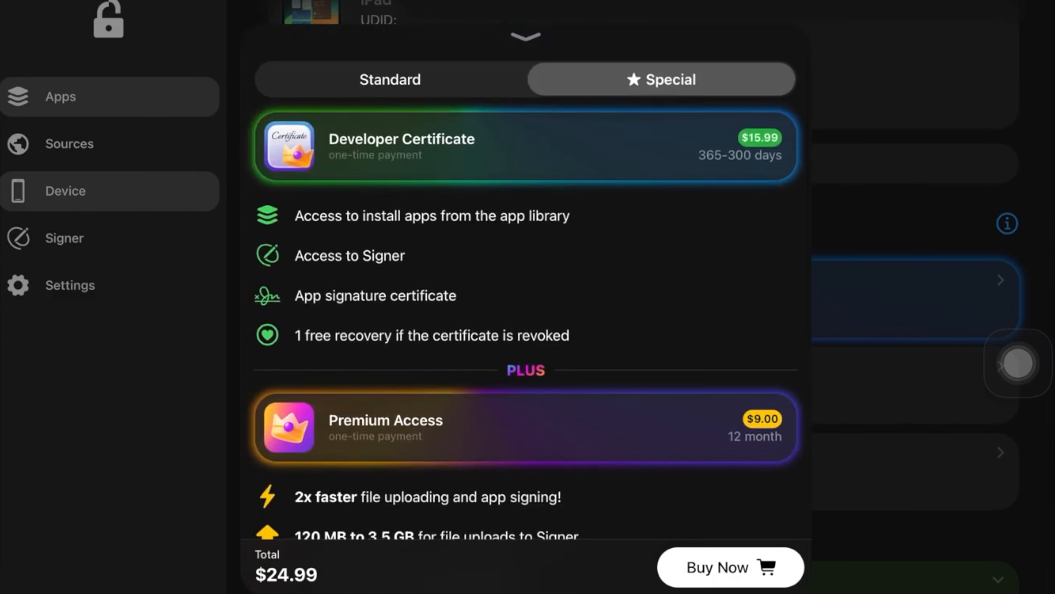
pyautogui.click(389, 80)
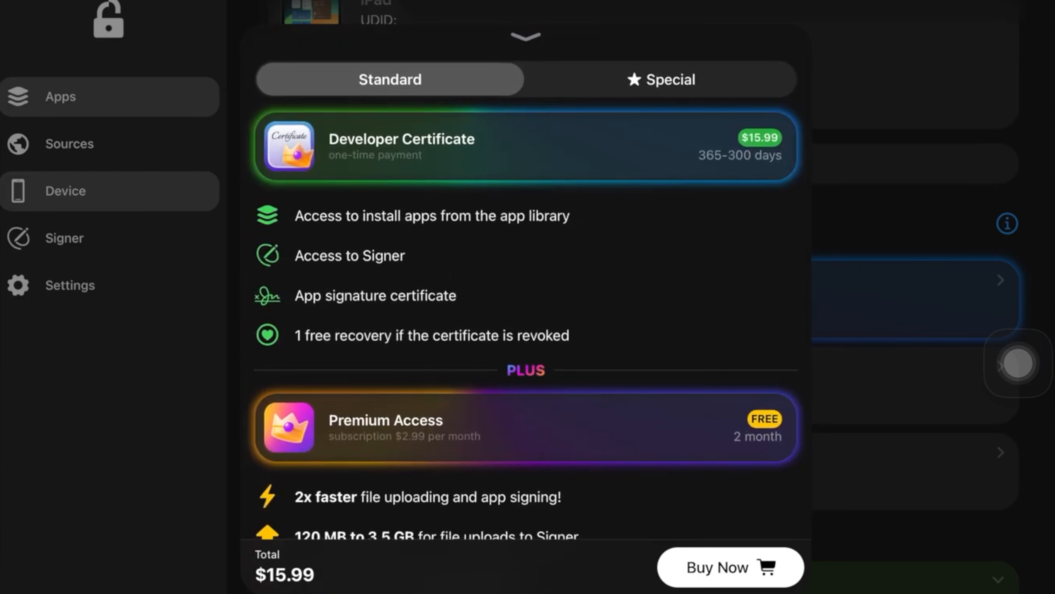
pyautogui.click(717, 567)
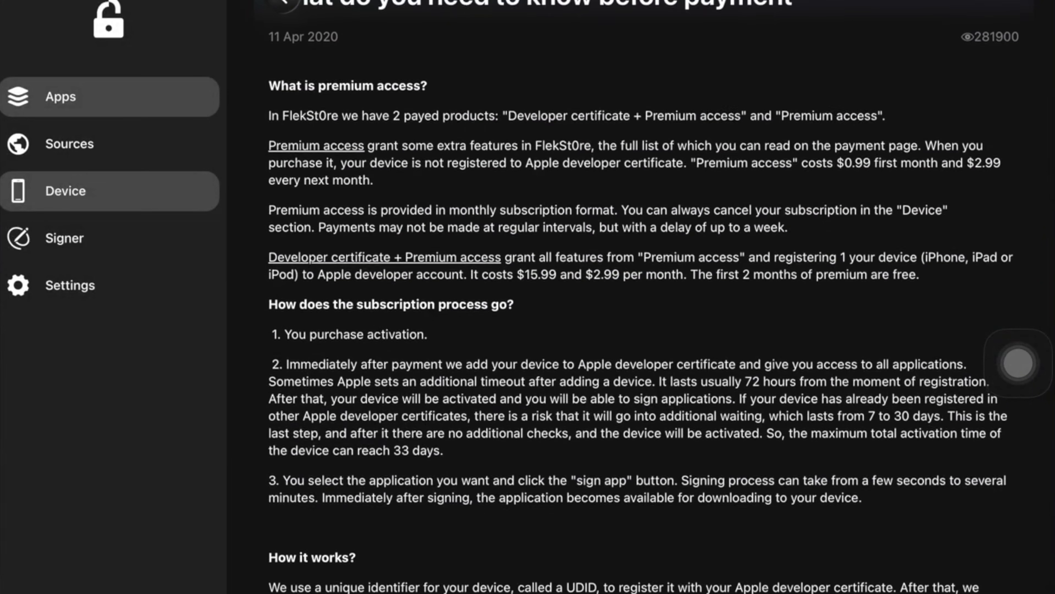
pyautogui.scroll(-3)
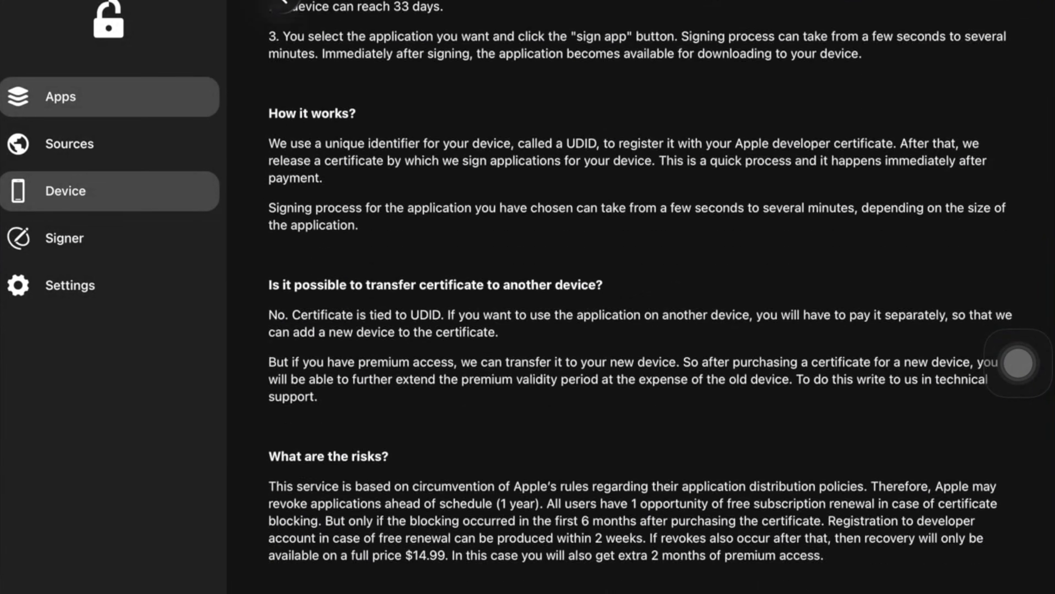